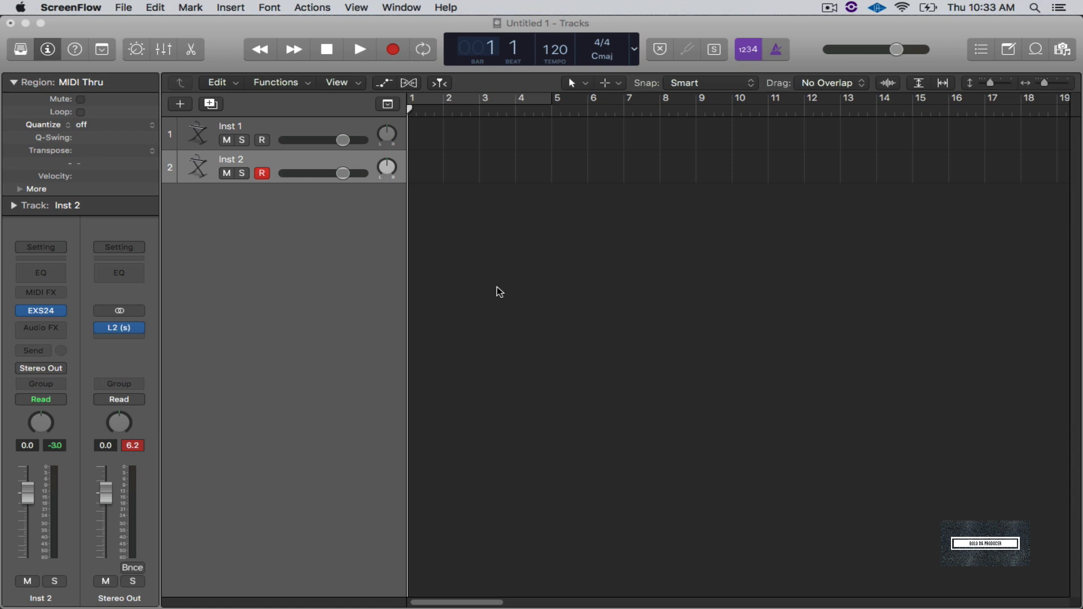
{"action": "mouse_move", "coordinate": [454, 257]}
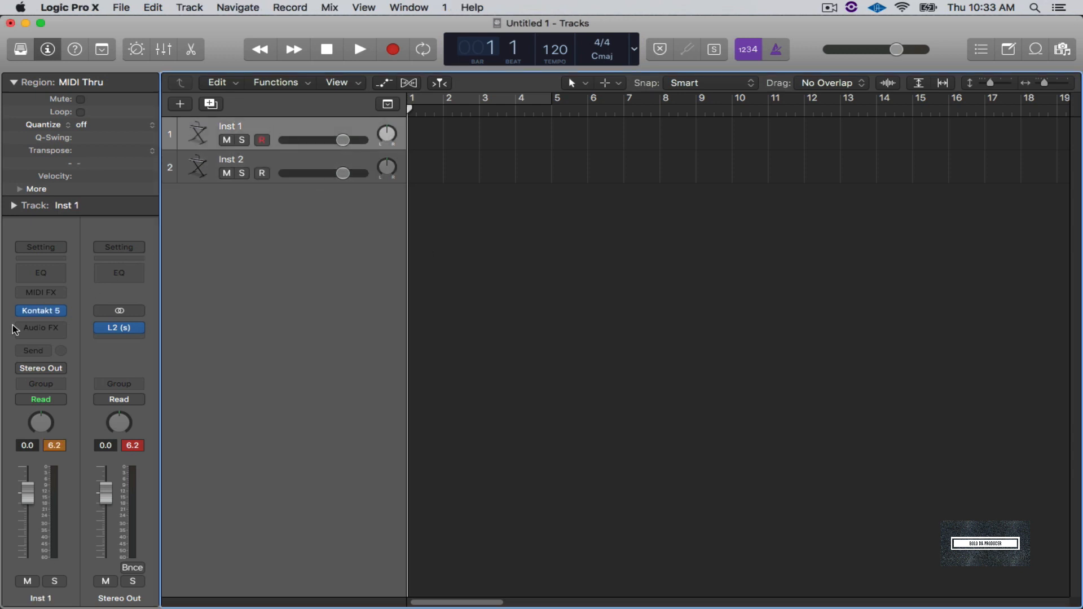
- Bring up Kontakt 5 on Inst 1 and browse Desktop > Bolo Drums in its file browser
{"action": "left_click", "coordinate": [41, 311]}
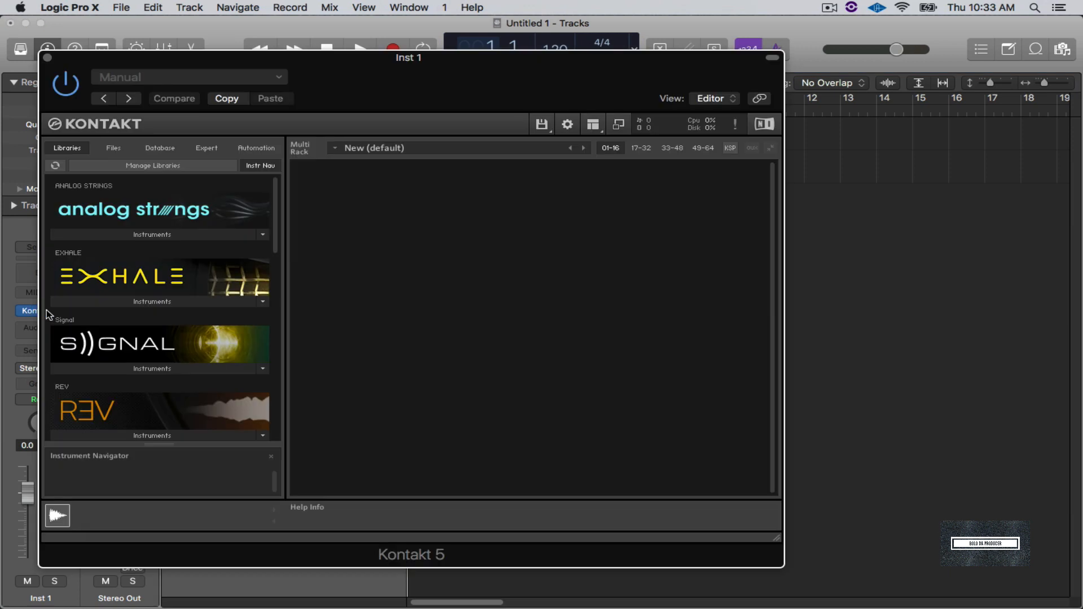
{"action": "mouse_move", "coordinate": [88, 273]}
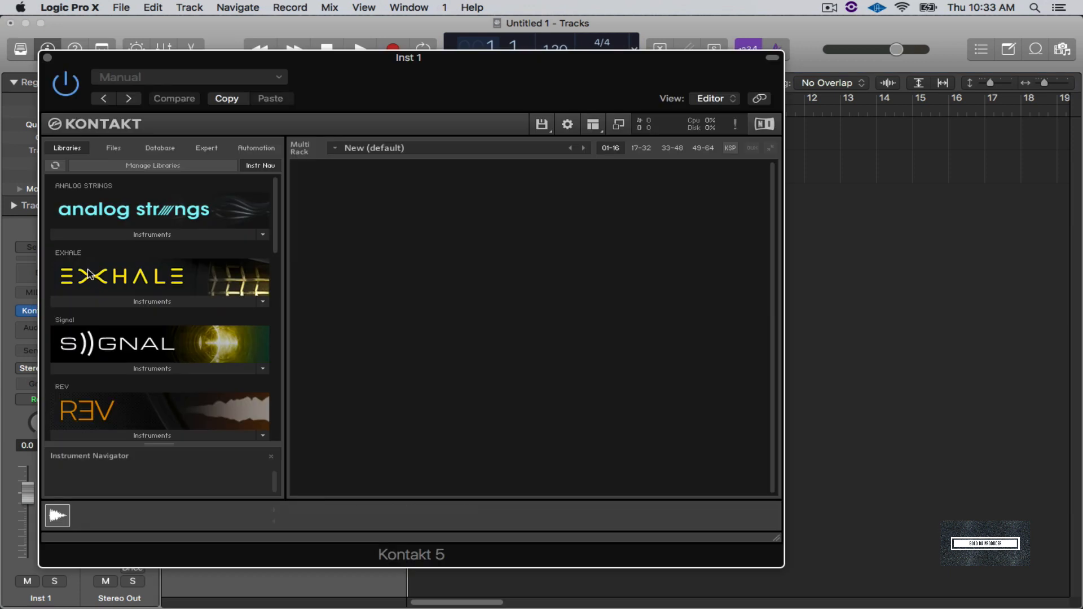
{"action": "left_click", "coordinate": [113, 148]}
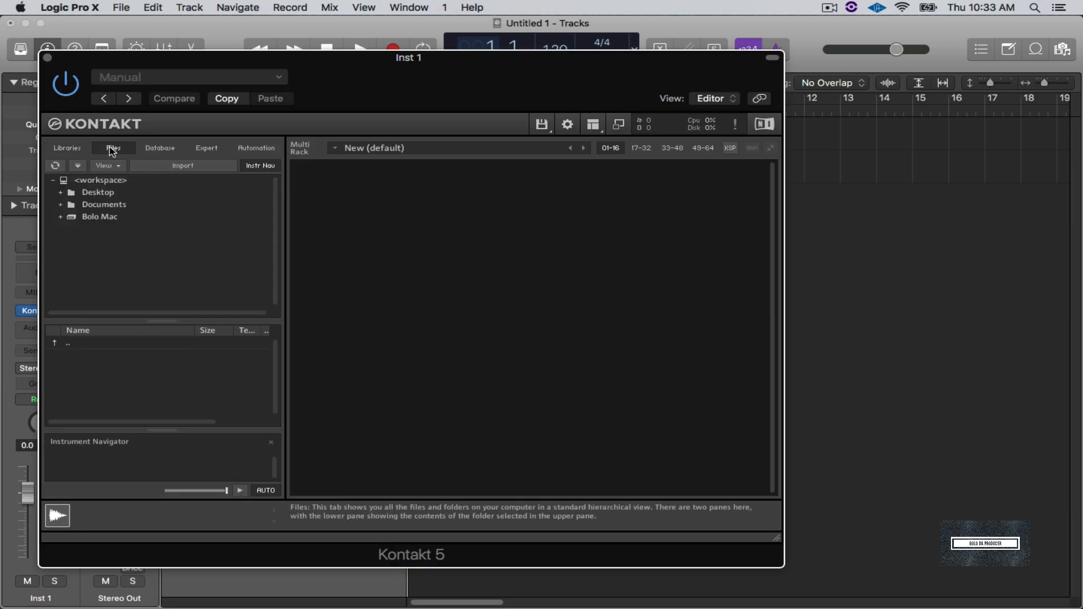
{"action": "left_click", "coordinate": [61, 192]}
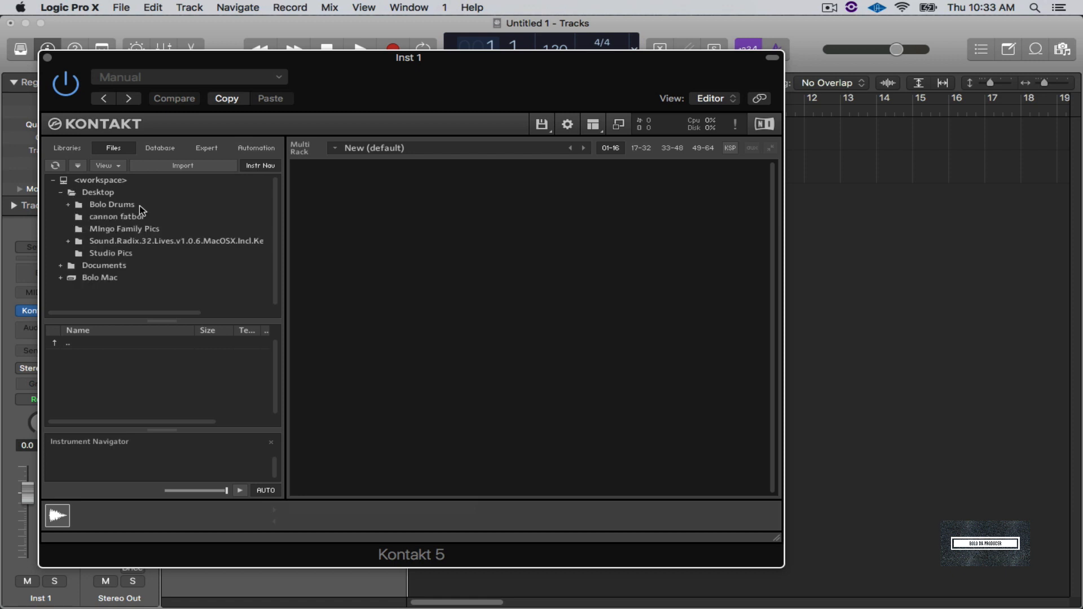
{"action": "left_click", "coordinate": [66, 205]}
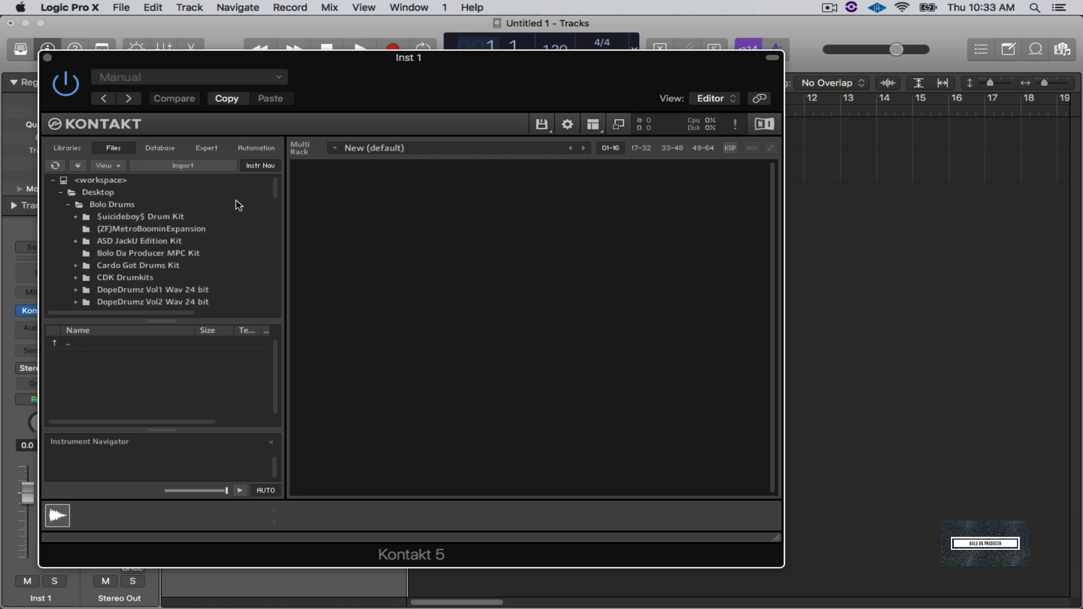
- Expand Lex Luger > Da Real Lex Luger Drum Kit and list the Basses sample files
{"action": "scroll", "scroll_direction": "down", "scroll_amount": 3}
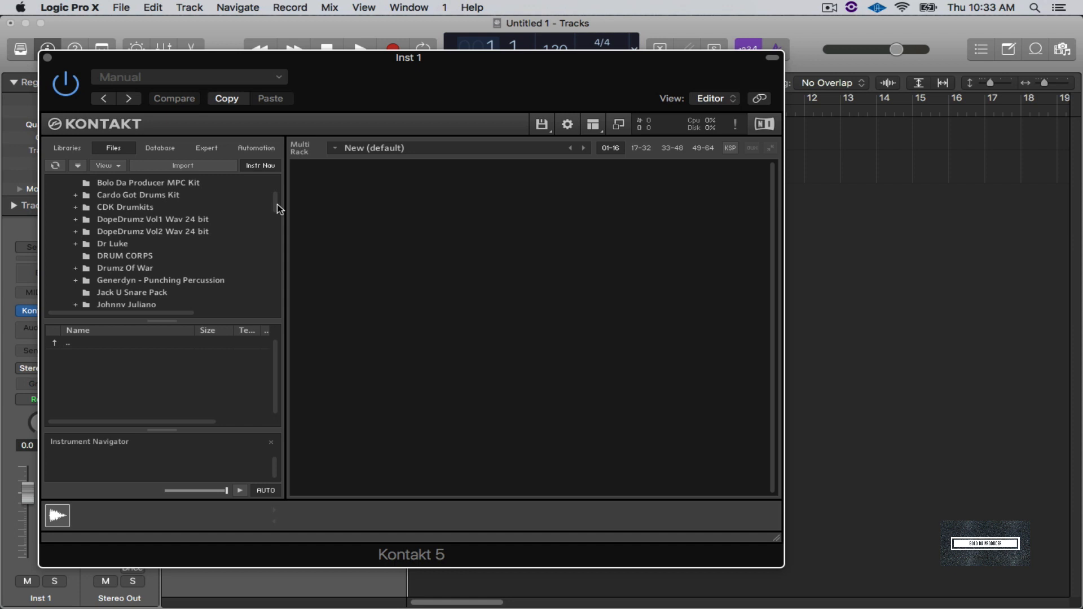
{"action": "scroll", "scroll_direction": "down", "scroll_amount": 3}
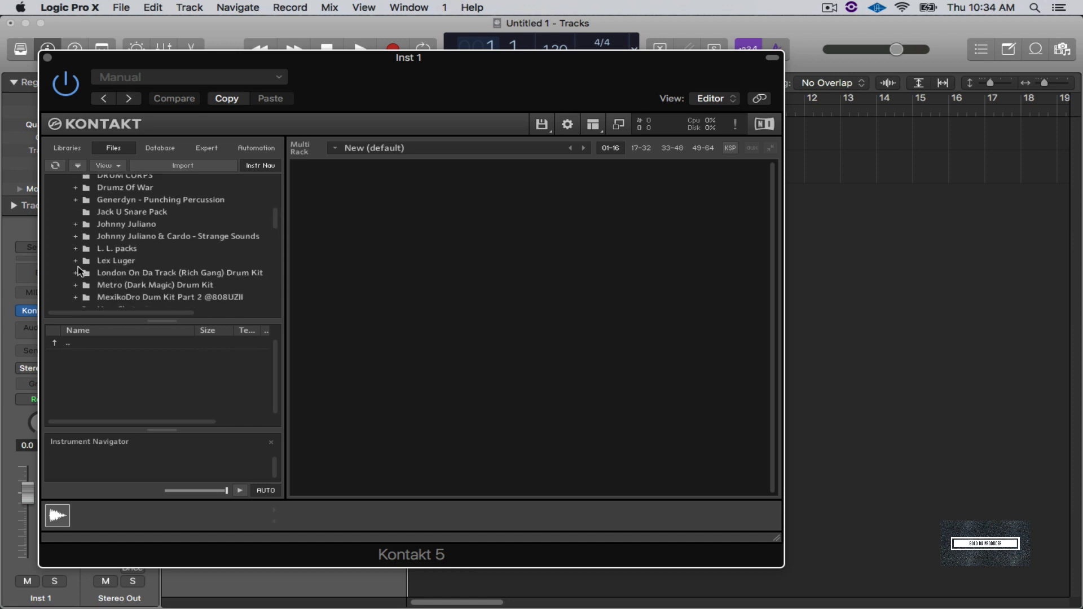
{"action": "left_click", "coordinate": [76, 261]}
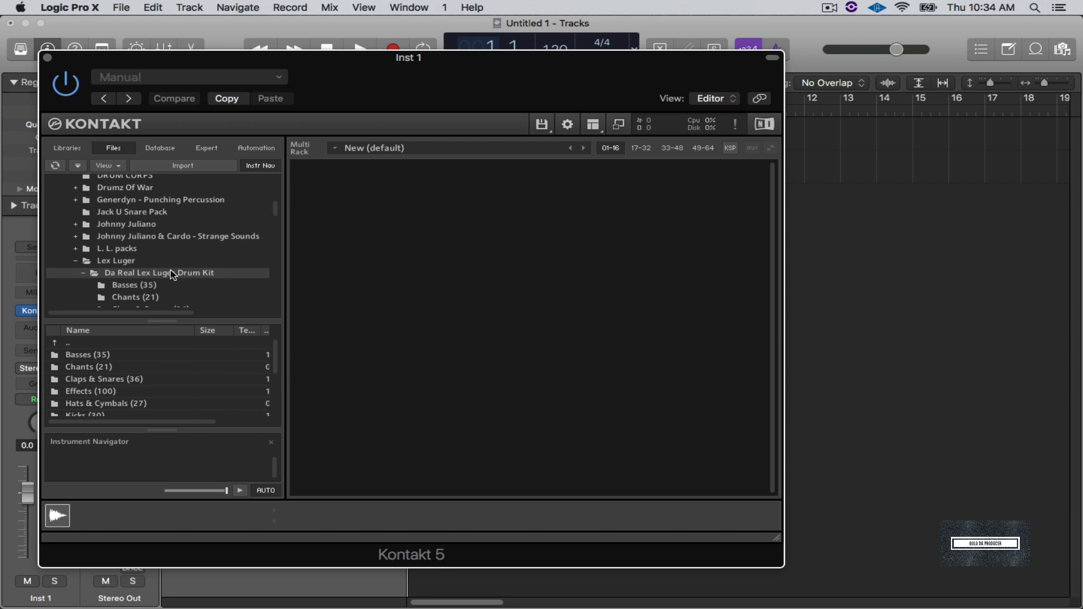
{"action": "left_click", "coordinate": [133, 284]}
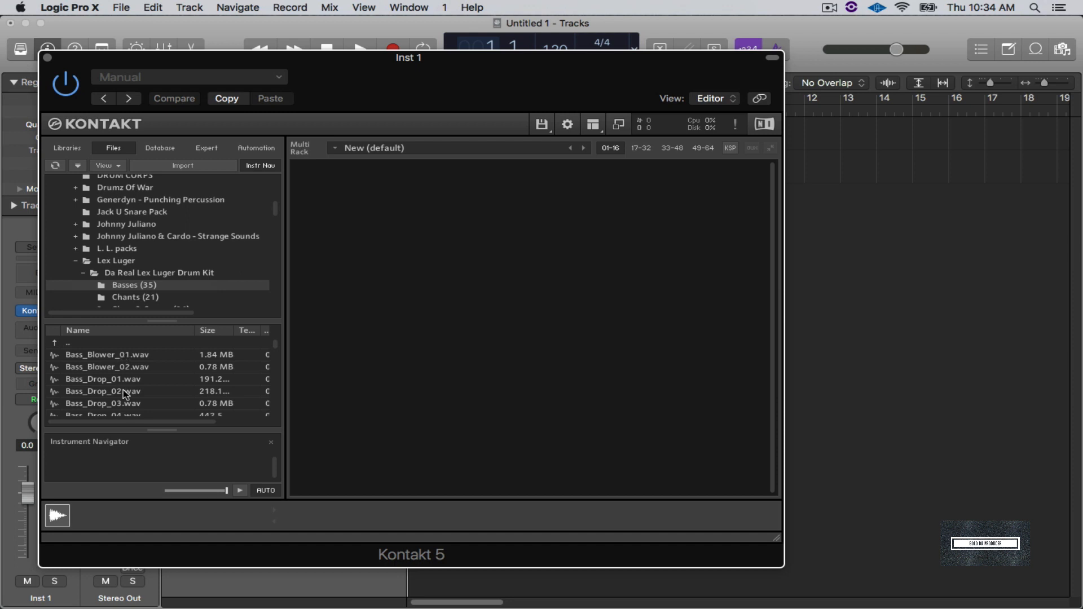
{"action": "scroll", "scroll_direction": "down", "scroll_amount": 3}
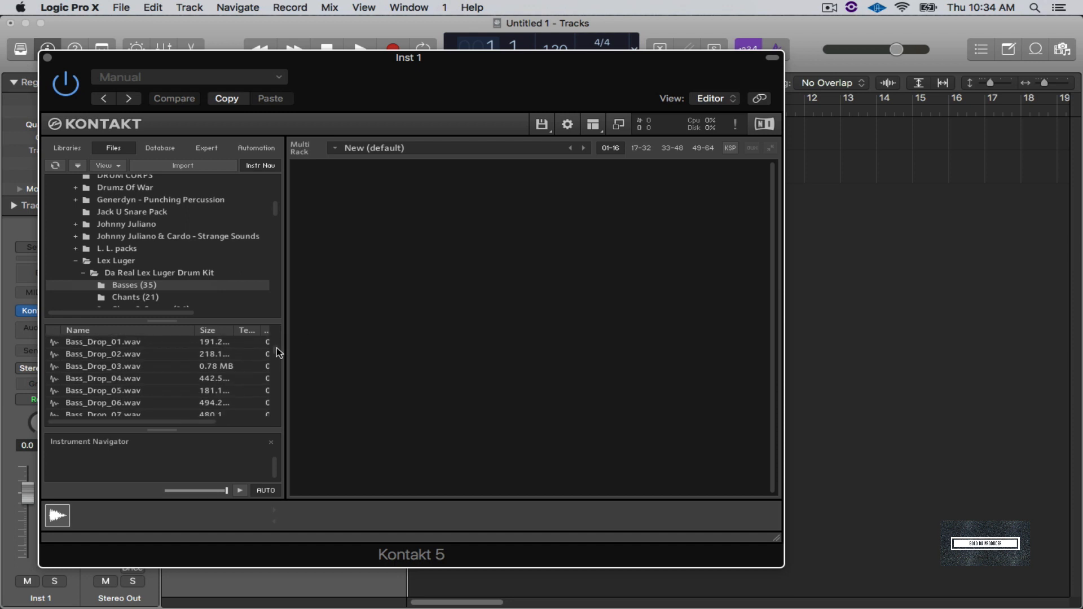
- Audition Bass_Drop_03, remove it from the rack, and switch to the Claps & Snares folder
{"action": "left_click", "coordinate": [103, 365]}
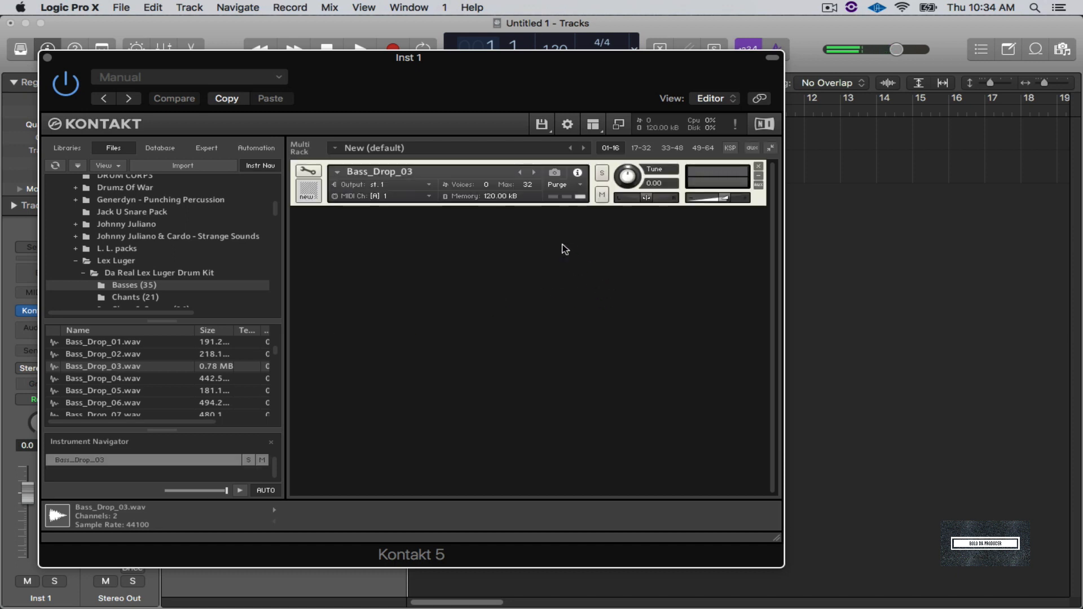
{"action": "mouse_move", "coordinate": [550, 216]}
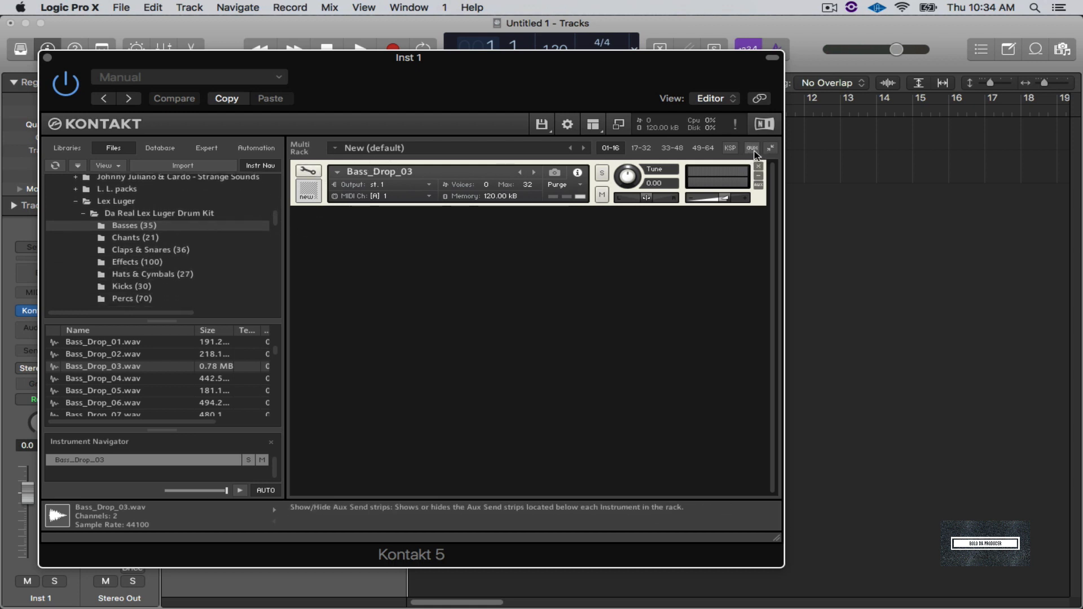
{"action": "left_click", "coordinate": [752, 148]}
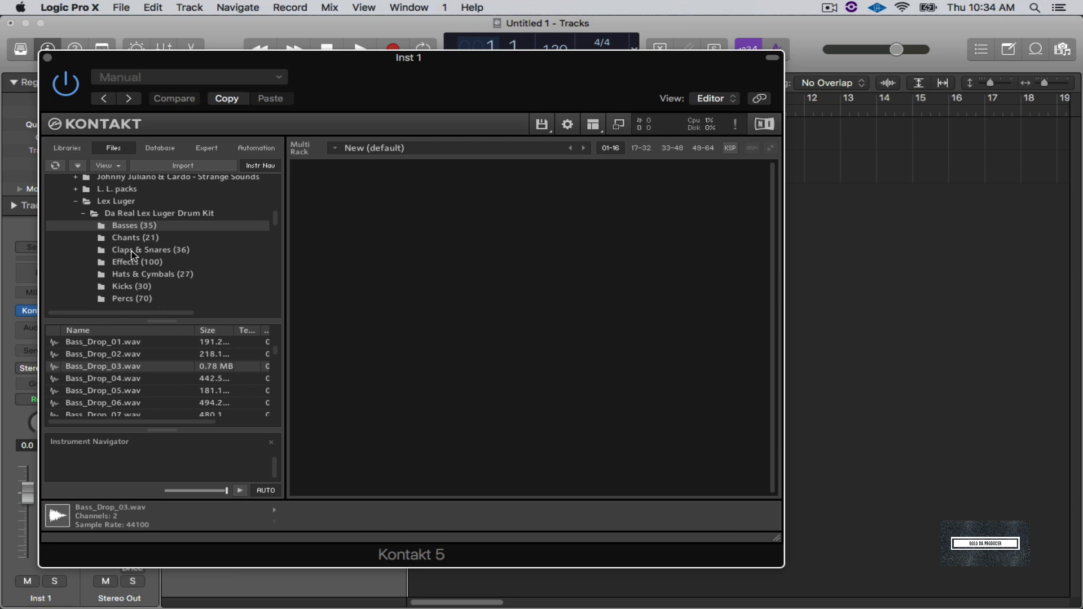
{"action": "left_click", "coordinate": [150, 250]}
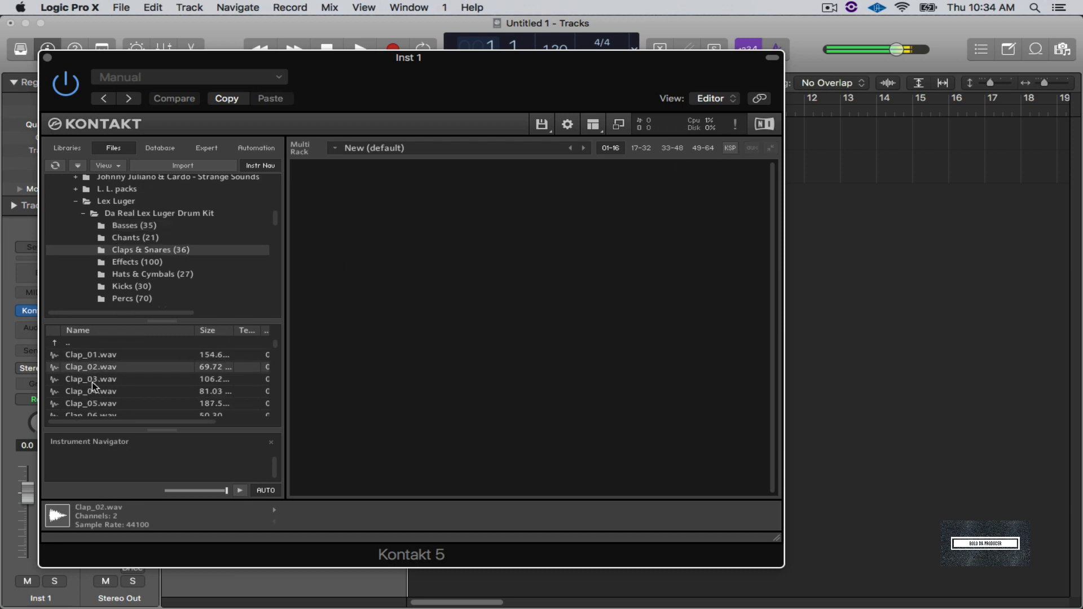
- Preview Clap_04 and Clap_03 and load Clap_03 into Kontakt
{"action": "left_click", "coordinate": [90, 391]}
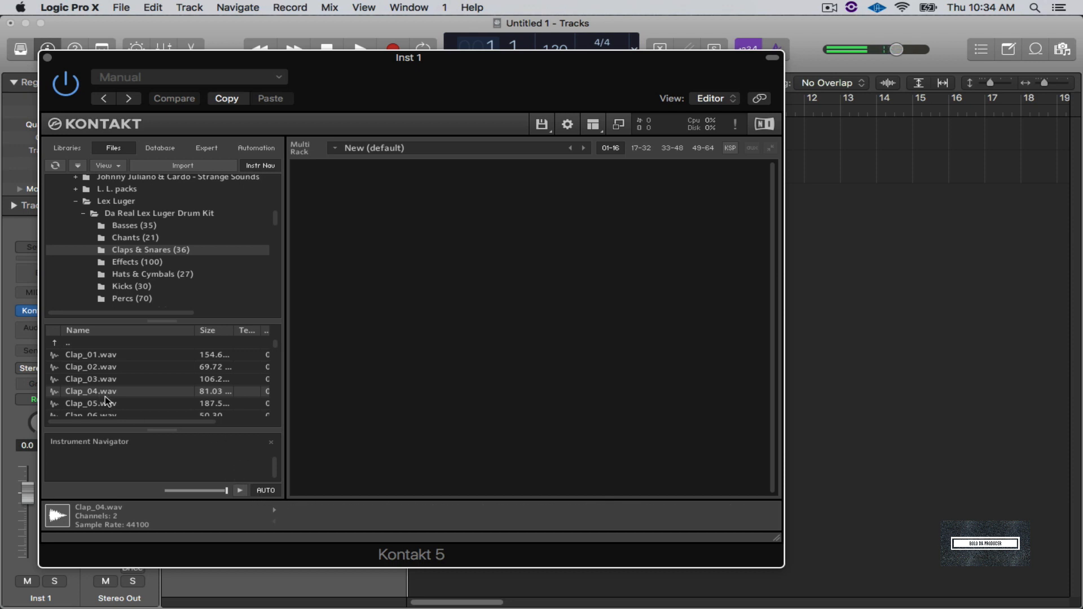
{"action": "left_click", "coordinate": [90, 380]}
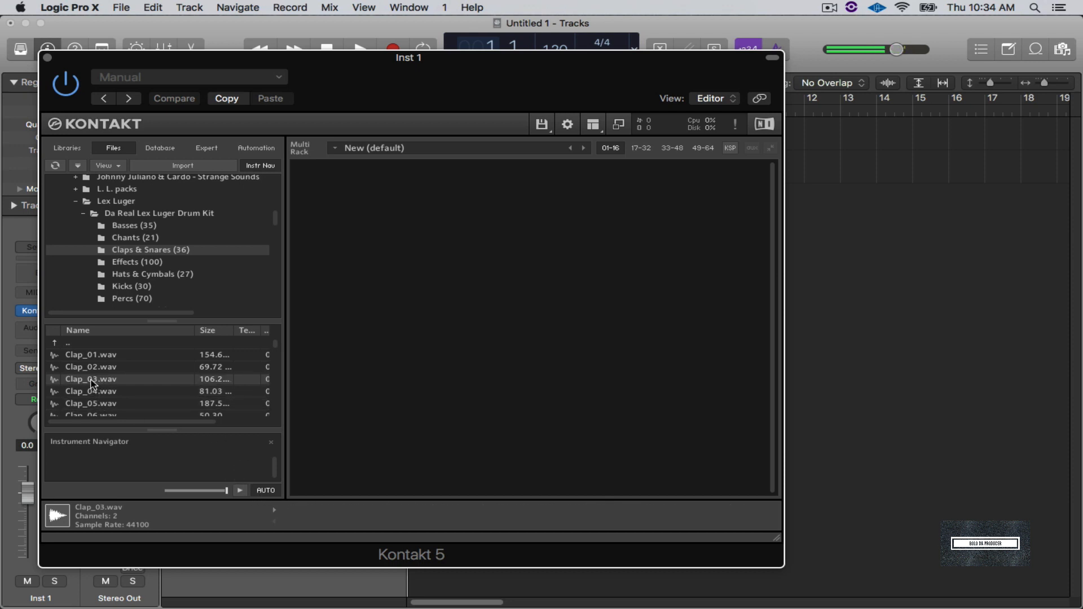
{"action": "double_click", "coordinate": [90, 379]}
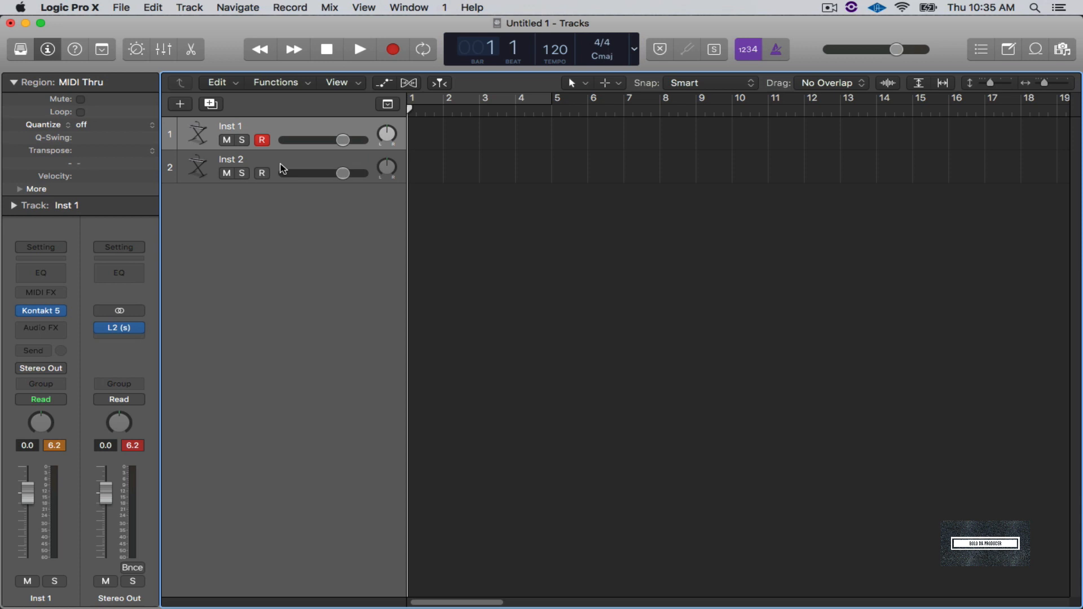
- Load the EXS24 sampler on Inst 2 at its Factory Default setting
{"action": "left_click", "coordinate": [230, 159]}
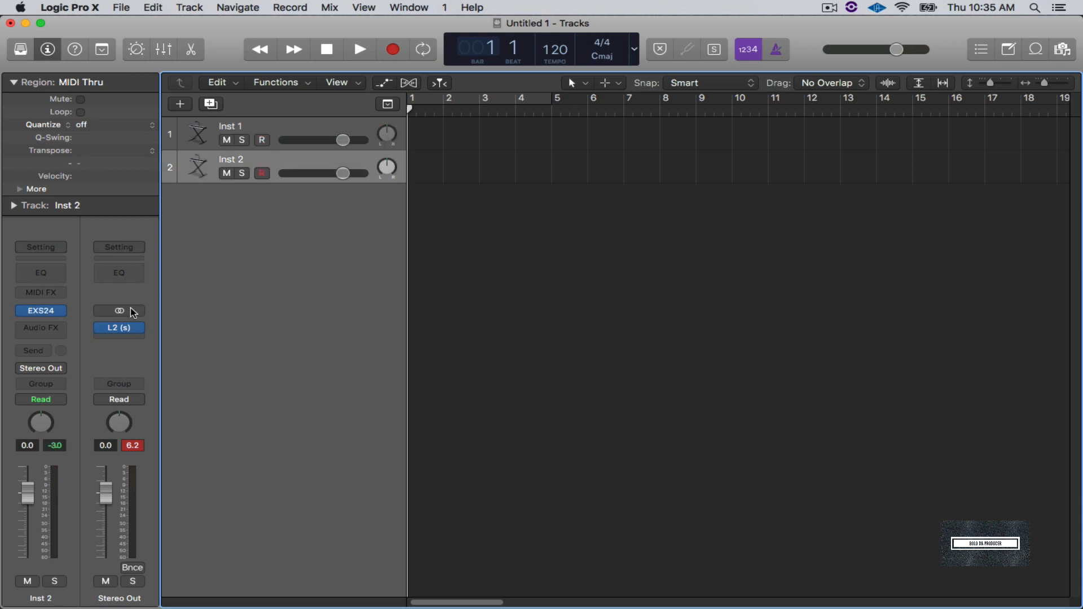
{"action": "mouse_move", "coordinate": [119, 310]}
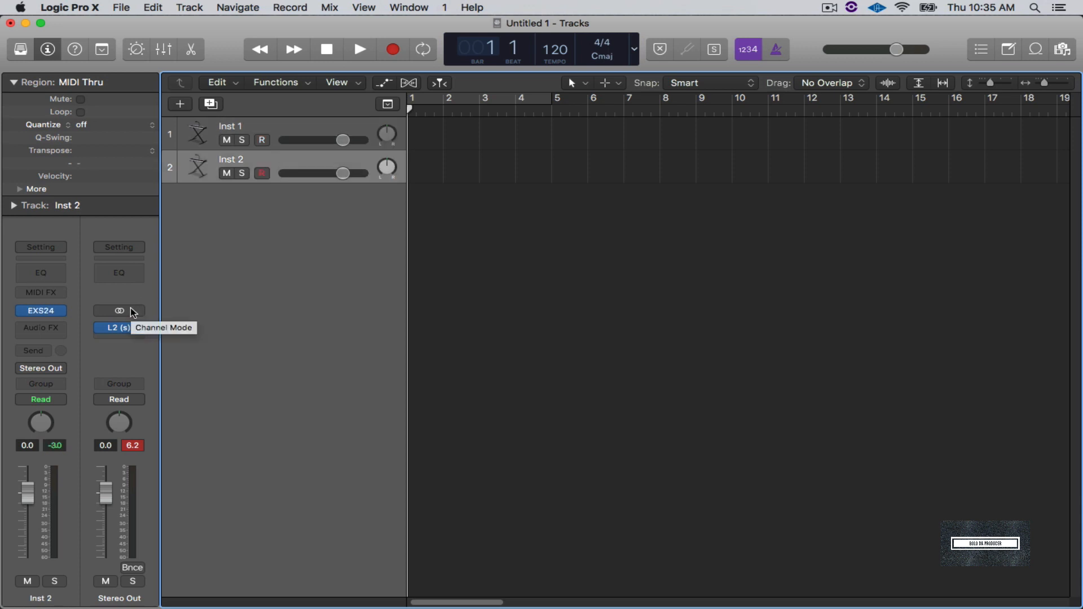
{"action": "left_click", "coordinate": [262, 174]}
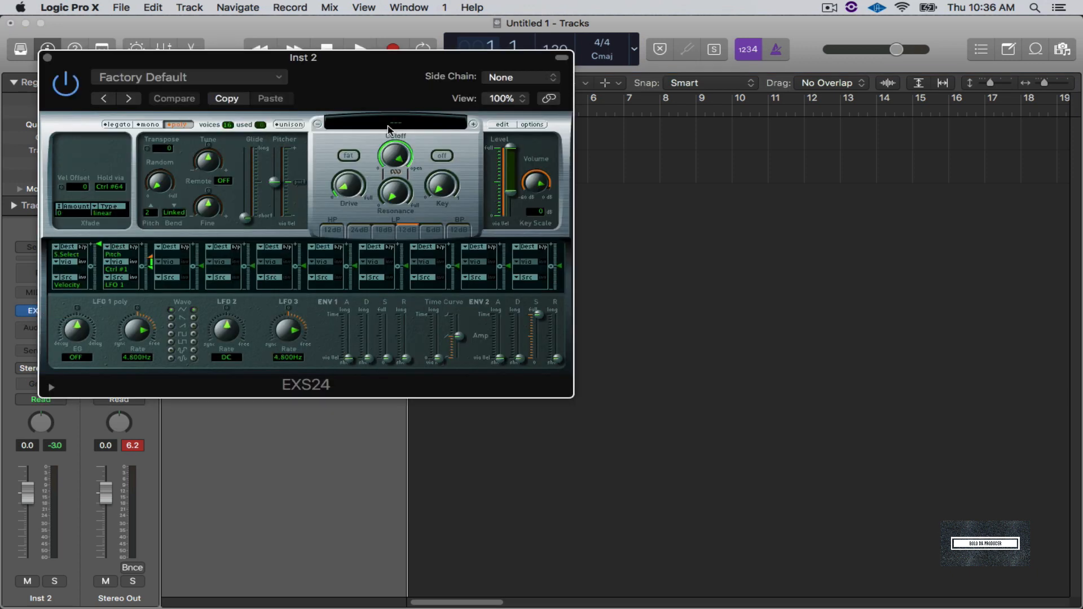
{"action": "mouse_move", "coordinate": [497, 130]}
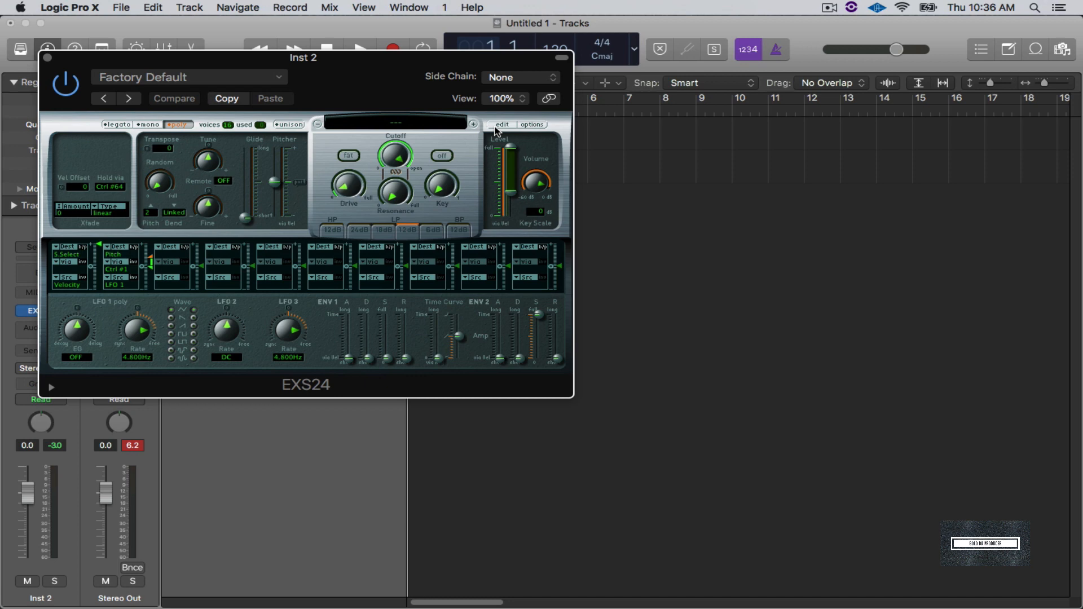
- Bring up the EXS24 Instrument Editor ready for the Bass_Drop_03 sample
{"action": "left_click", "coordinate": [501, 124]}
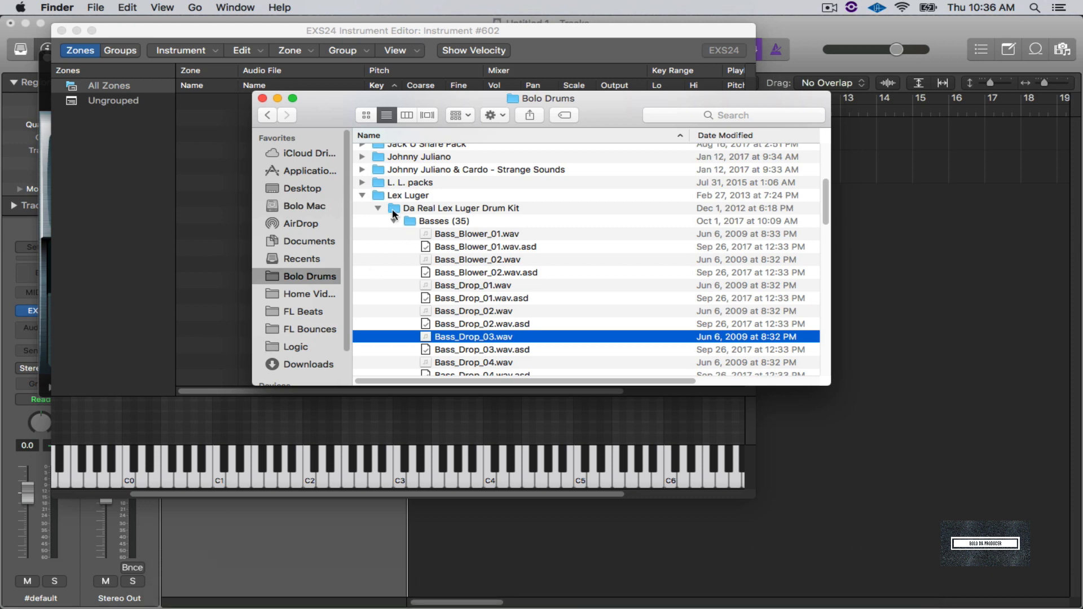
{"action": "mouse_move", "coordinate": [392, 211]}
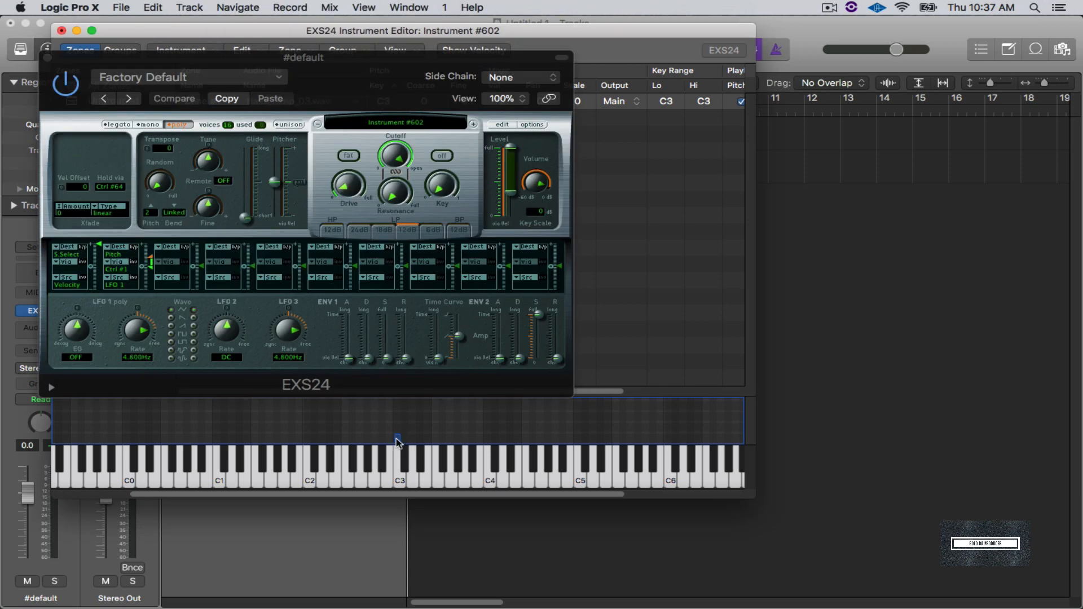
- Stretch the Bass_Drop_03 zone from C3 up to A6 and down to D#-1
{"action": "left_click_drag", "start_coordinate": [398, 437], "coordinate": [735, 437]}
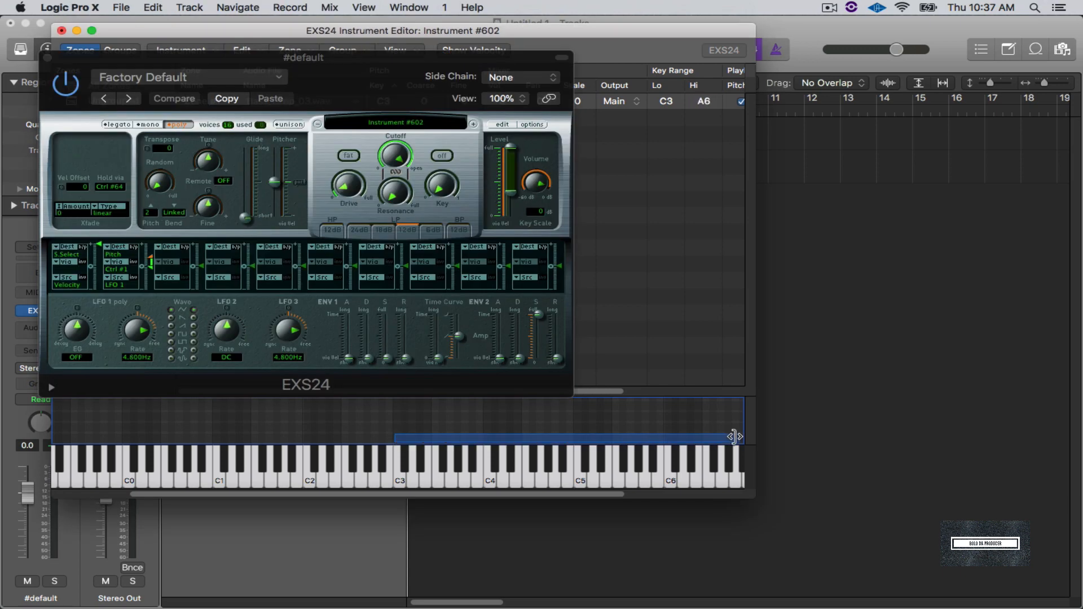
{"action": "left_click", "coordinate": [79, 49]}
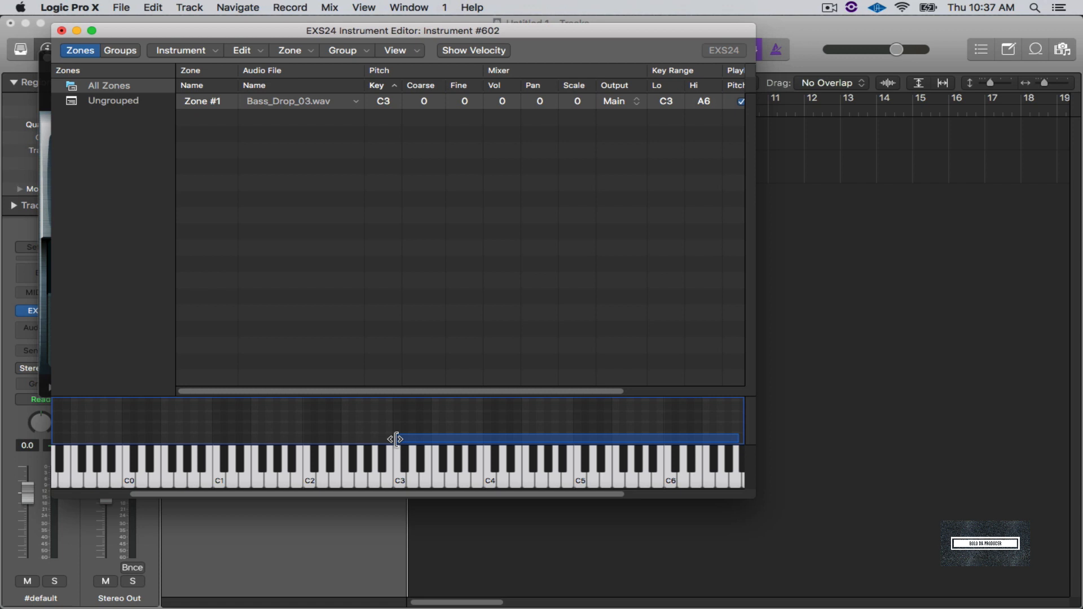
{"action": "left_click_drag", "start_coordinate": [394, 439], "coordinate": [59, 439]}
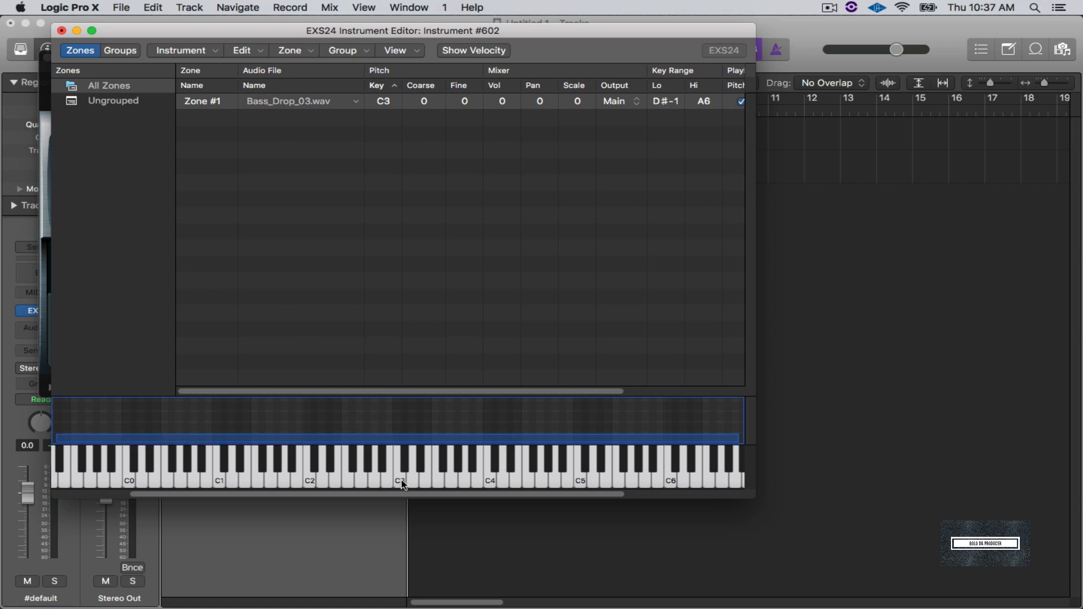
- Audition the bass zone from a key and show the EXS24 sound controls beside the editor
{"action": "left_click", "coordinate": [403, 476]}
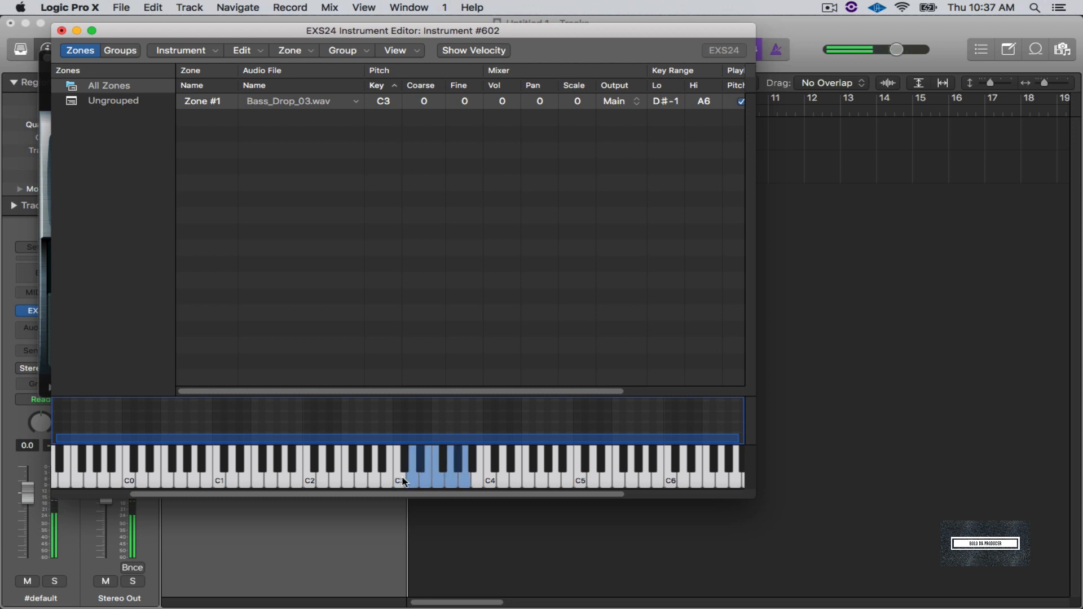
{"action": "left_click", "coordinate": [436, 477]}
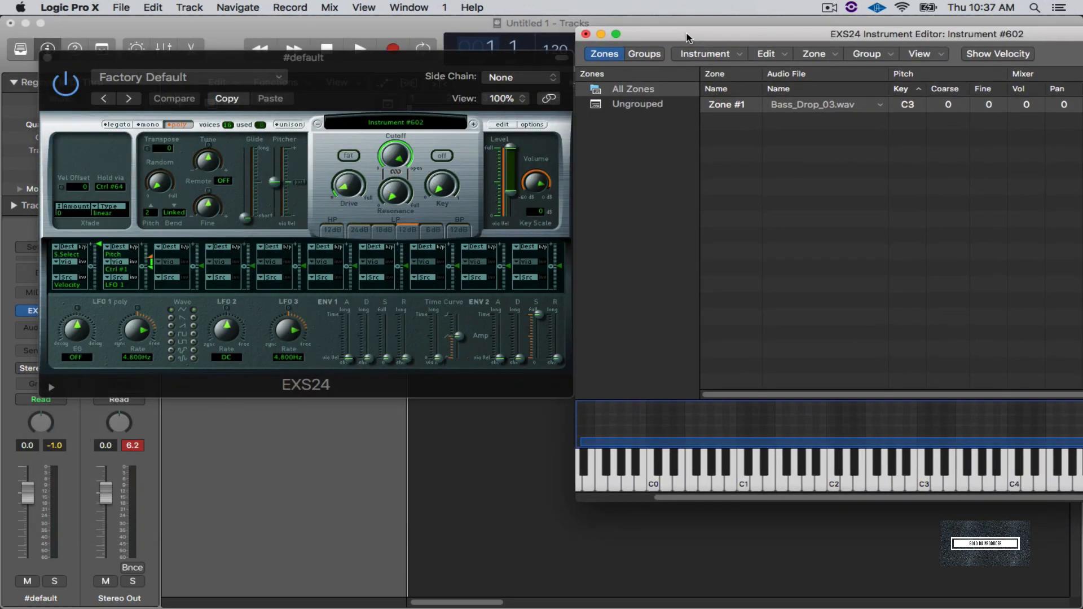
{"action": "left_click", "coordinate": [933, 469]}
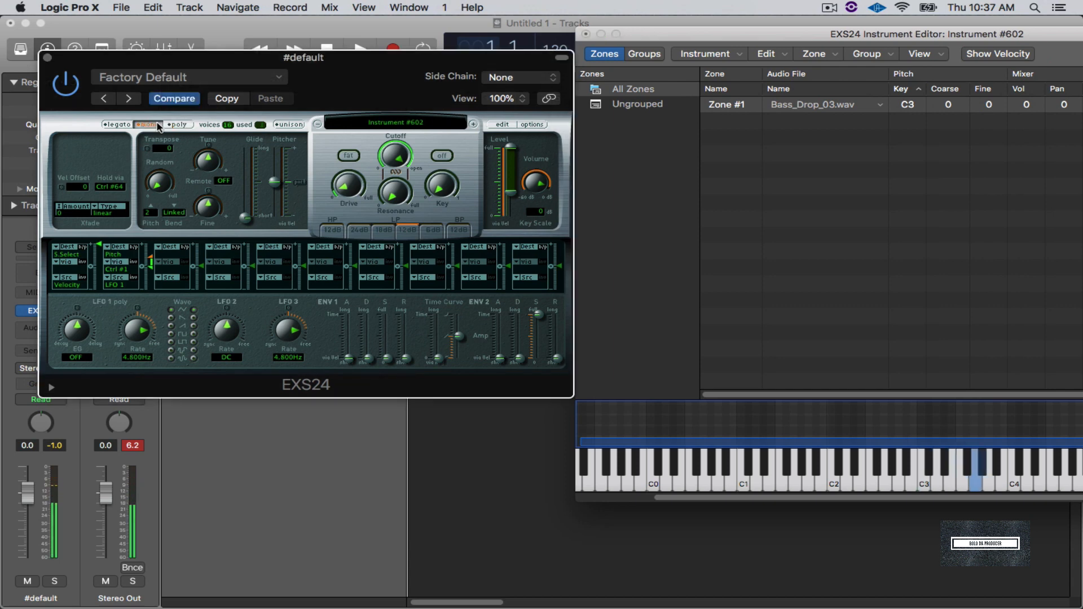
- Change the EXS24 voice mode and raise the filter resonance for the bass sample
{"action": "left_click", "coordinate": [178, 124]}
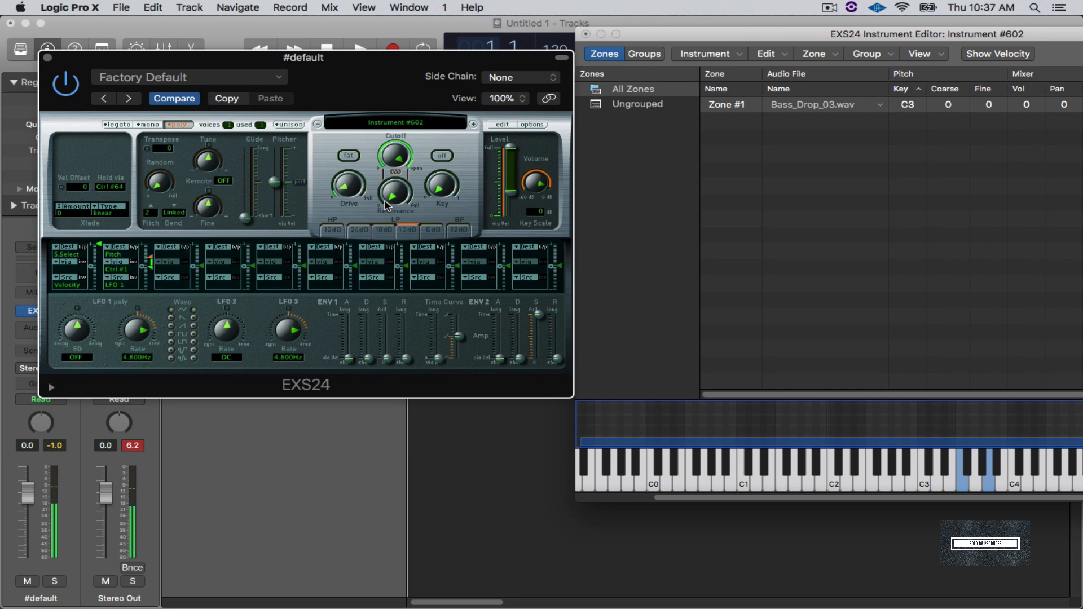
{"action": "left_click_drag", "start_coordinate": [510, 156], "coordinate": [510, 173]}
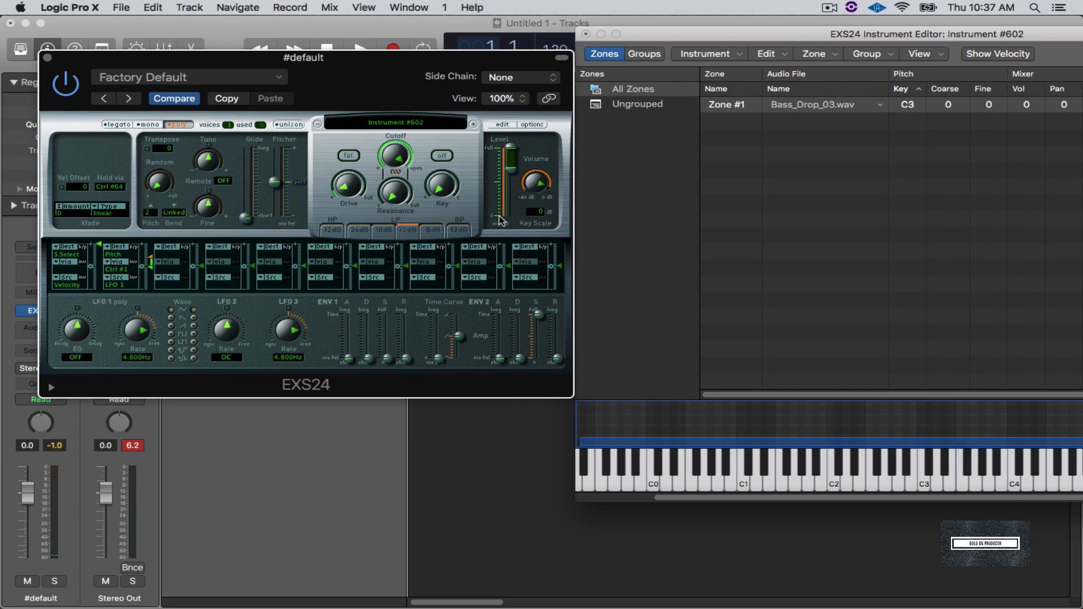
{"action": "mouse_move", "coordinate": [518, 179]}
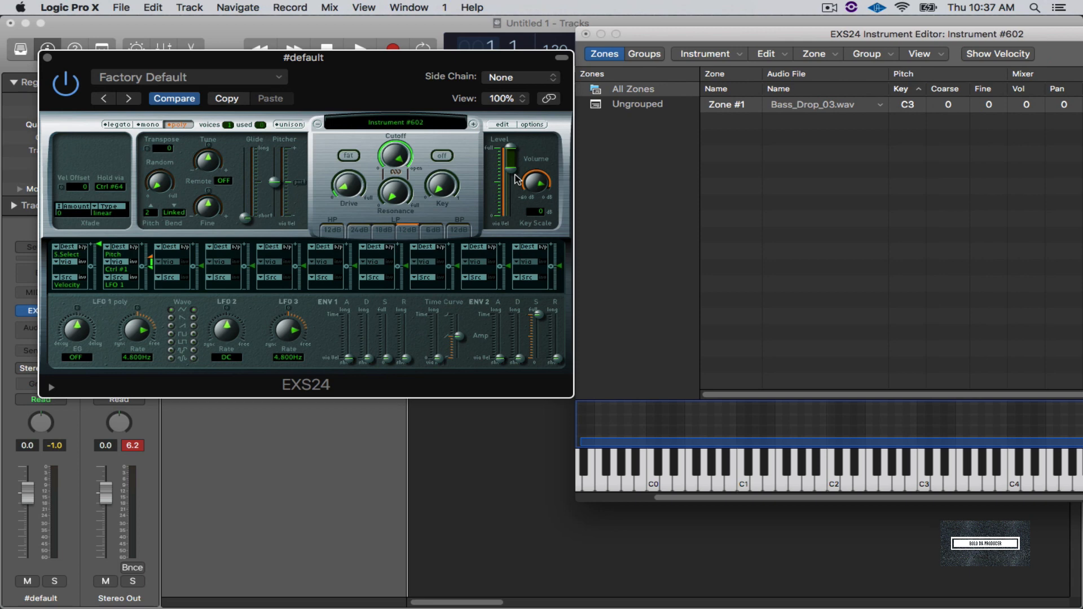
{"action": "mouse_move", "coordinate": [496, 152]}
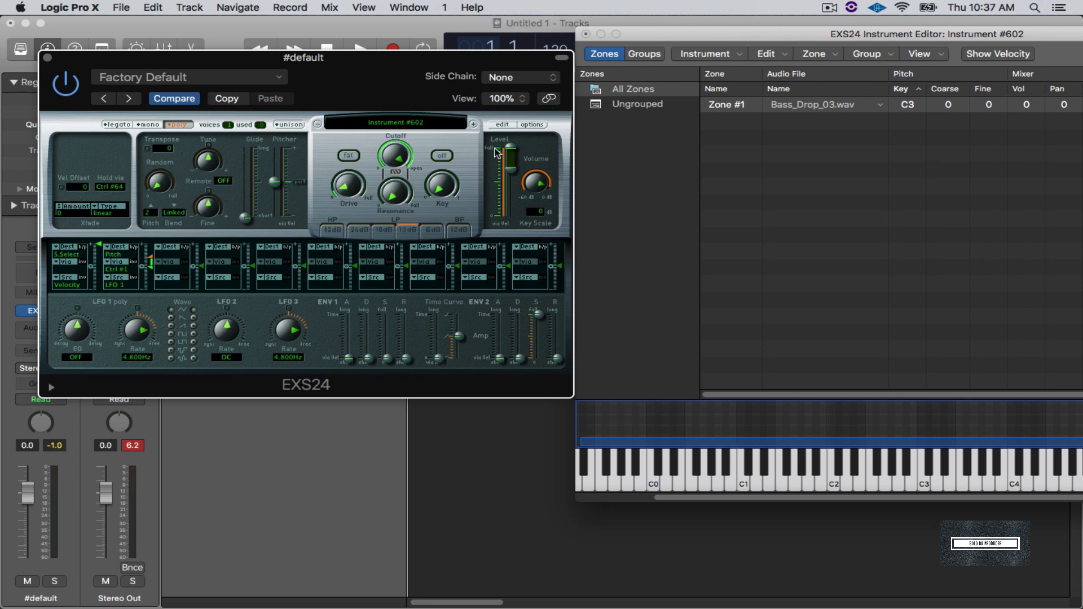
{"action": "mouse_move", "coordinate": [502, 127]}
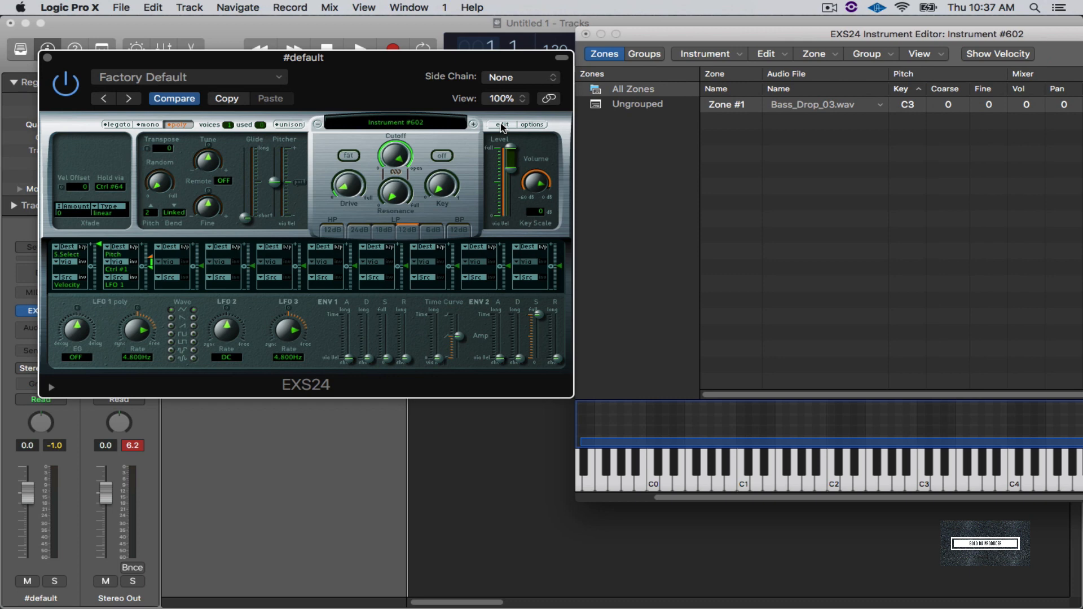
{"action": "mouse_move", "coordinate": [533, 127]}
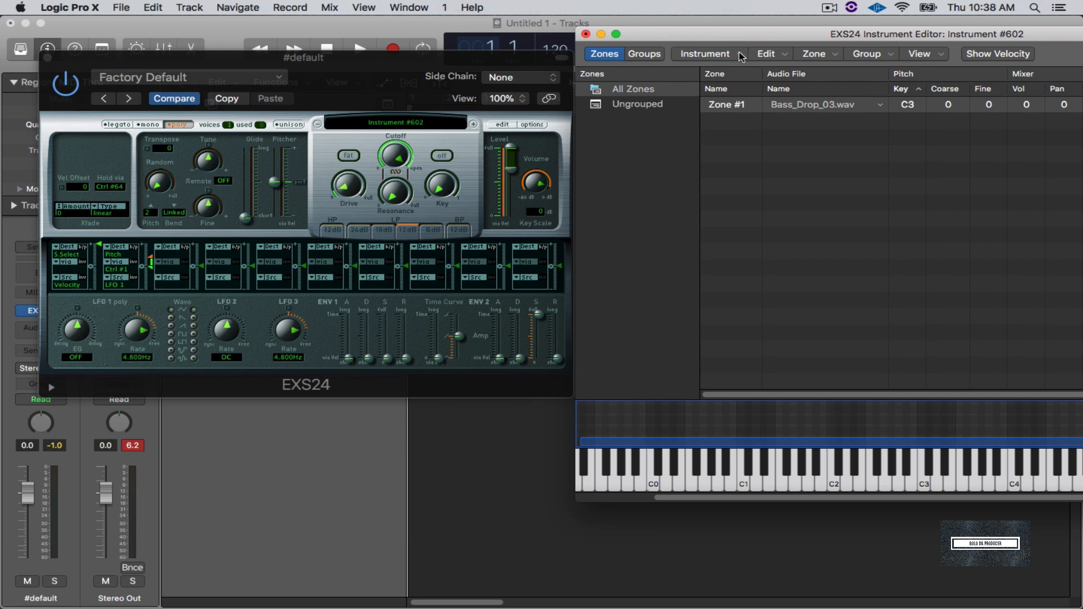
- Start saving the instrument and create a new Trippy Drumz folder
{"action": "left_click", "coordinate": [705, 54]}
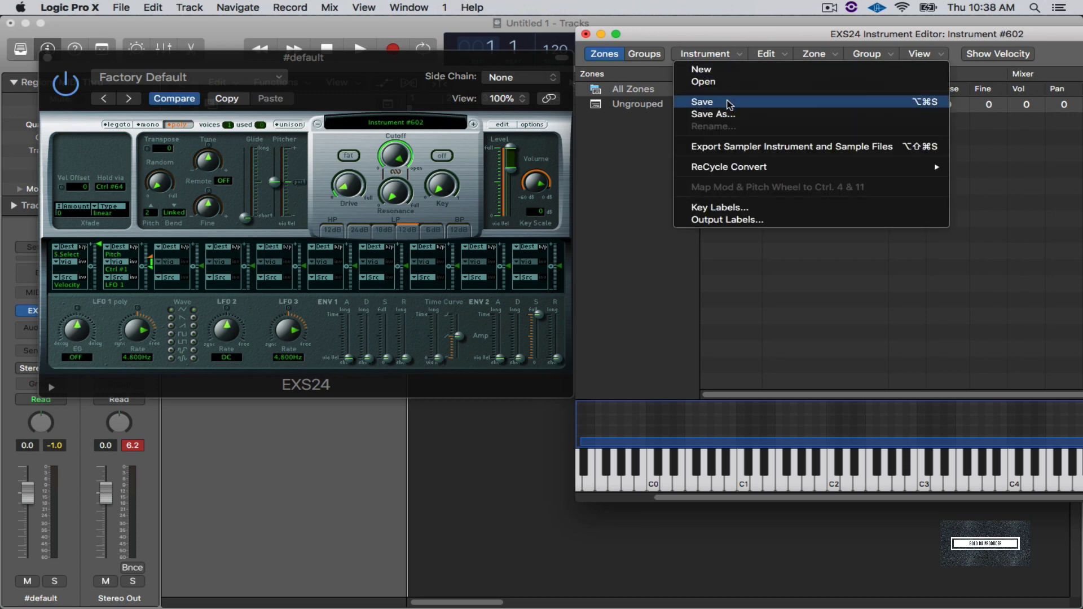
{"action": "left_click", "coordinate": [712, 114]}
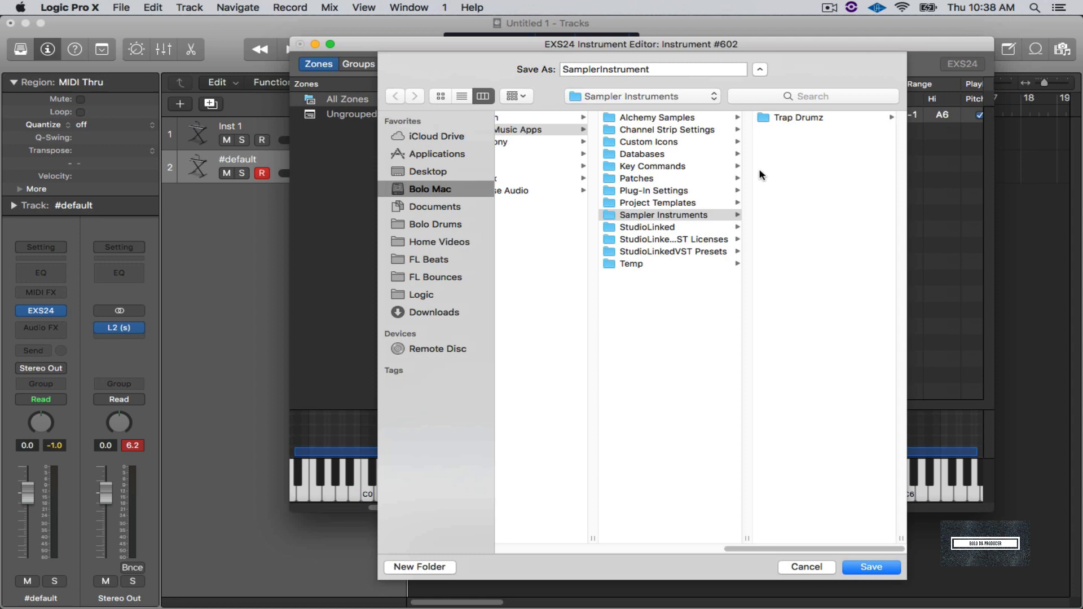
{"action": "mouse_move", "coordinate": [794, 120]}
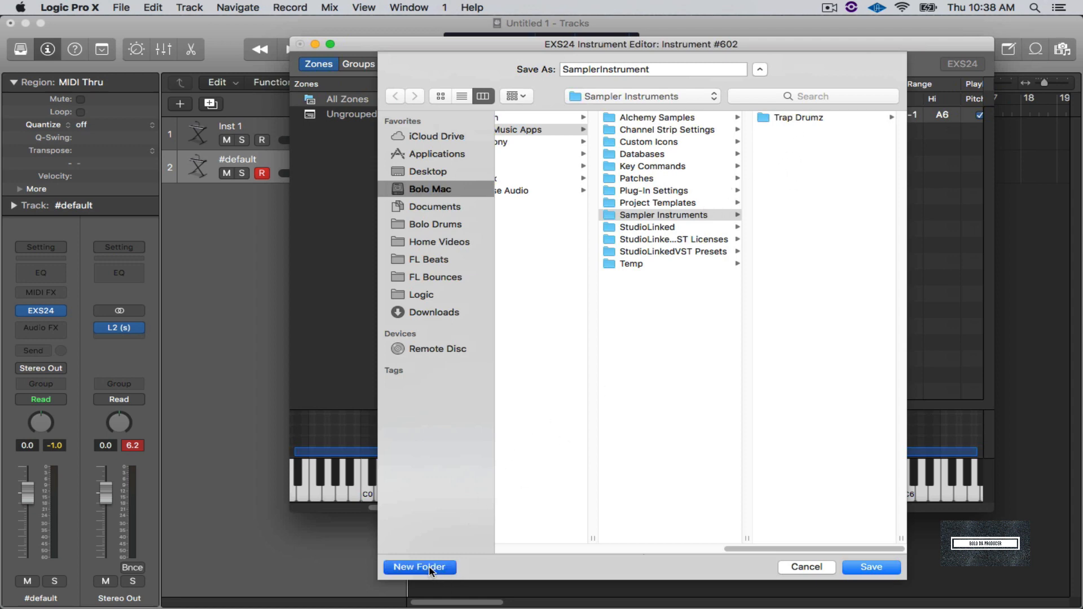
{"action": "left_click", "coordinate": [420, 567]}
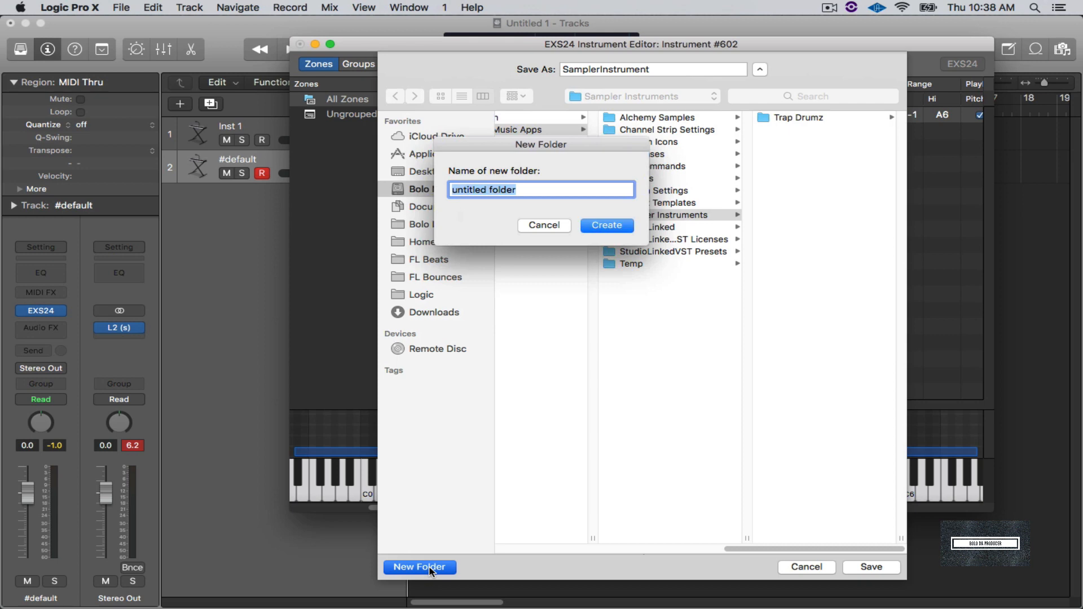
{"action": "type", "text": "Trippy Dru"}
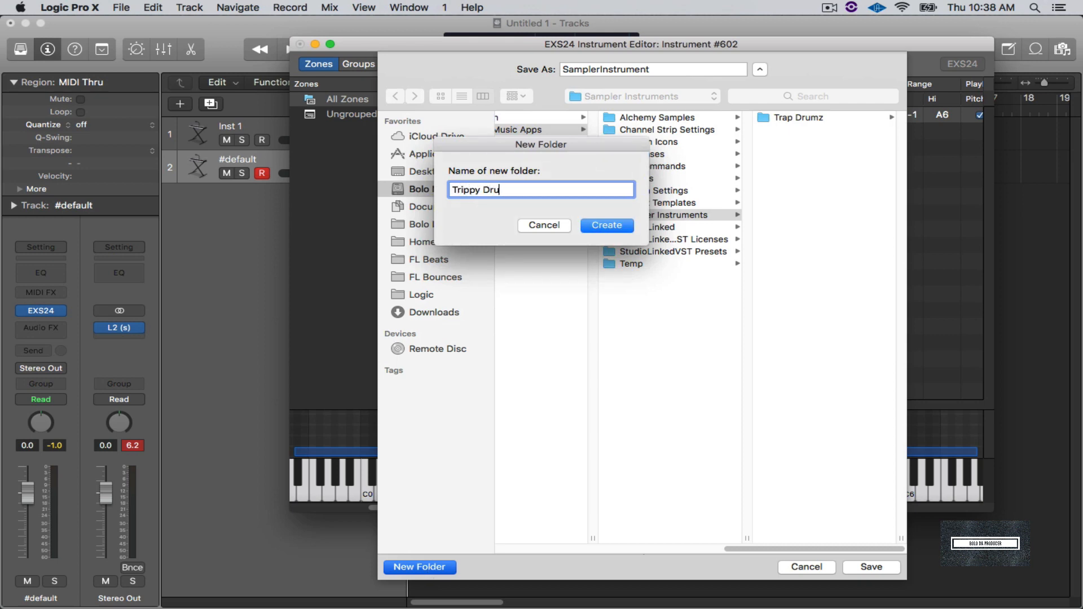
{"action": "left_click", "coordinate": [605, 226]}
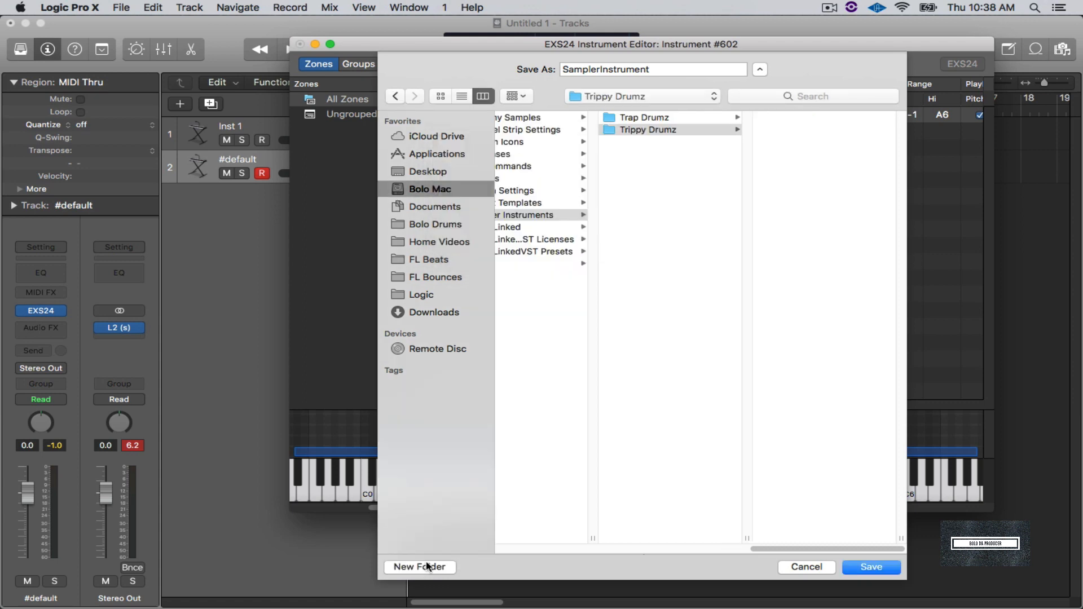
{"action": "mouse_move", "coordinate": [603, 289]}
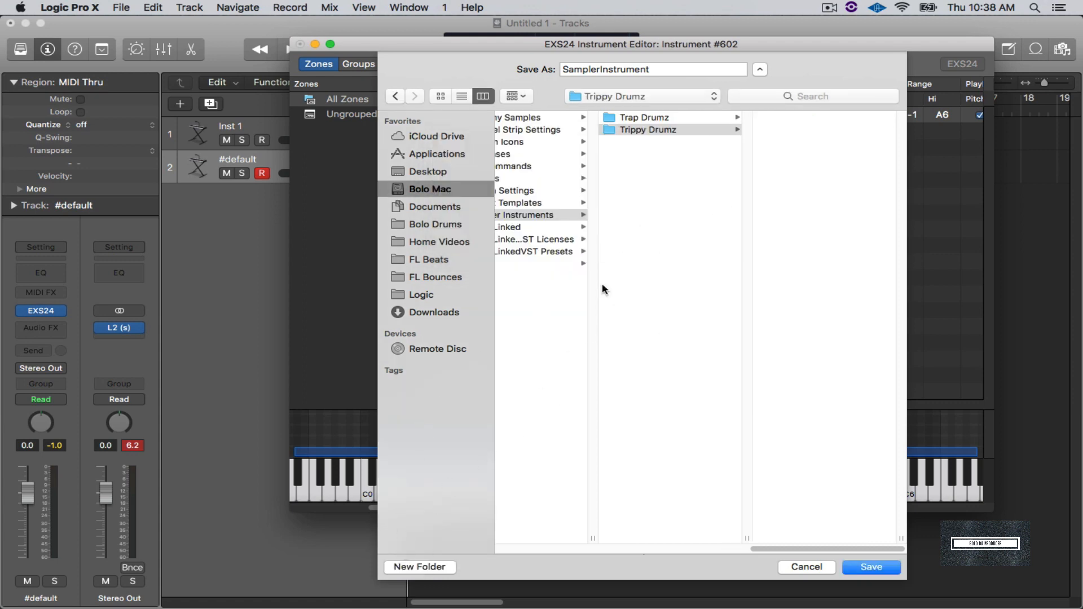
- Create a Basses folder inside Trippy Drumz and save the instrument as TrippyBass1
{"action": "left_click", "coordinate": [420, 567]}
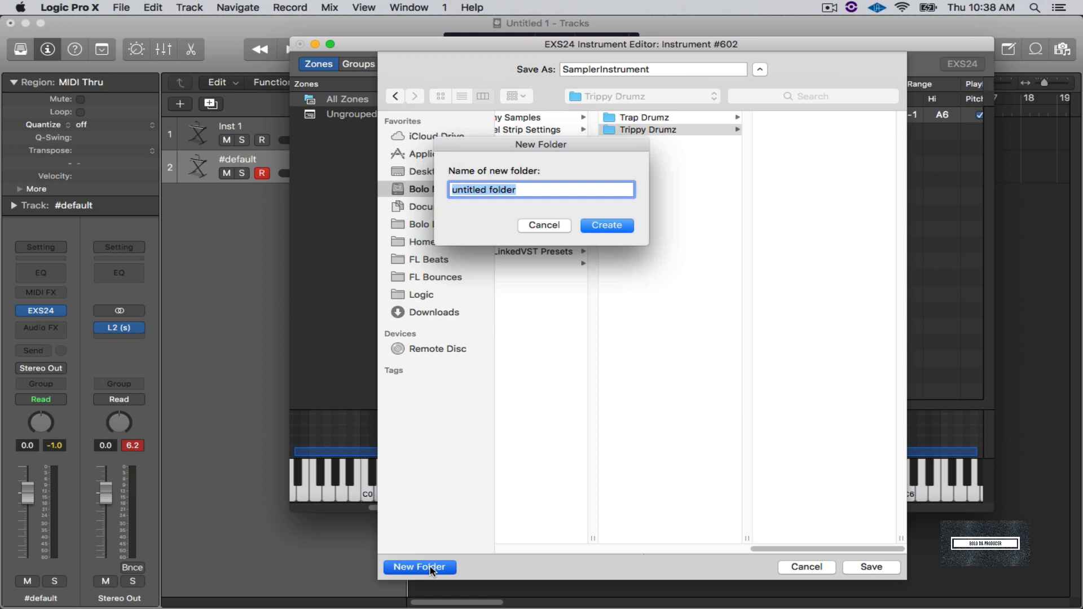
{"action": "type", "text": "Basses"}
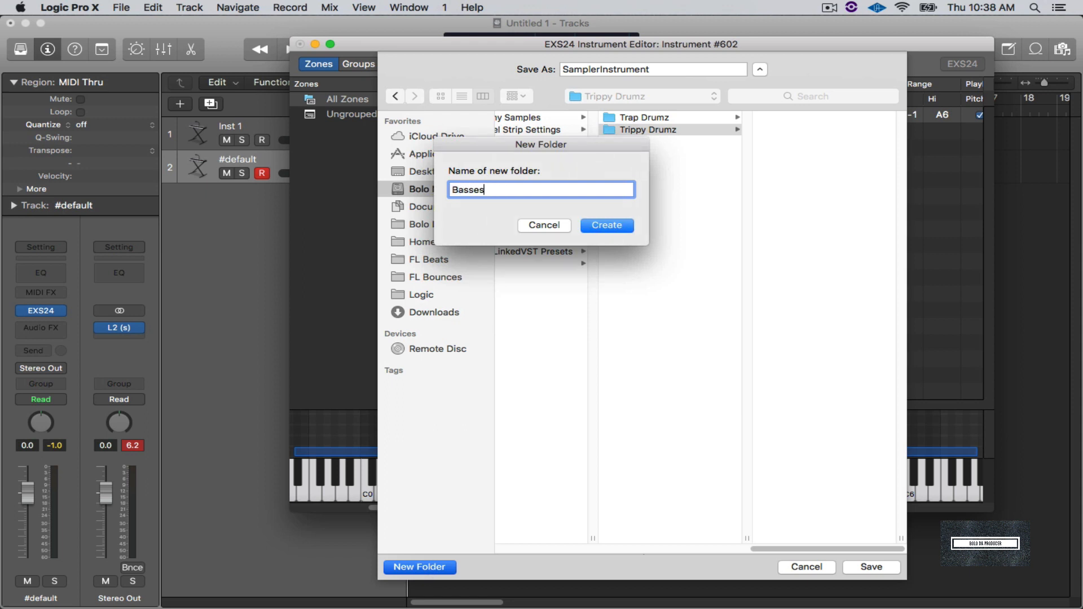
{"action": "left_click", "coordinate": [606, 226]}
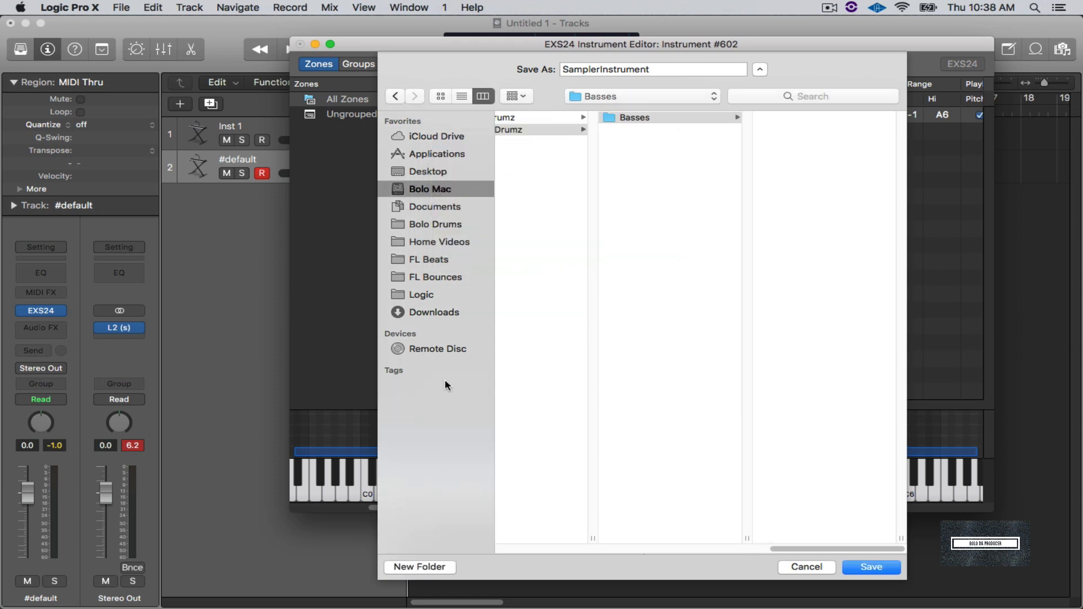
{"action": "mouse_move", "coordinate": [602, 315]}
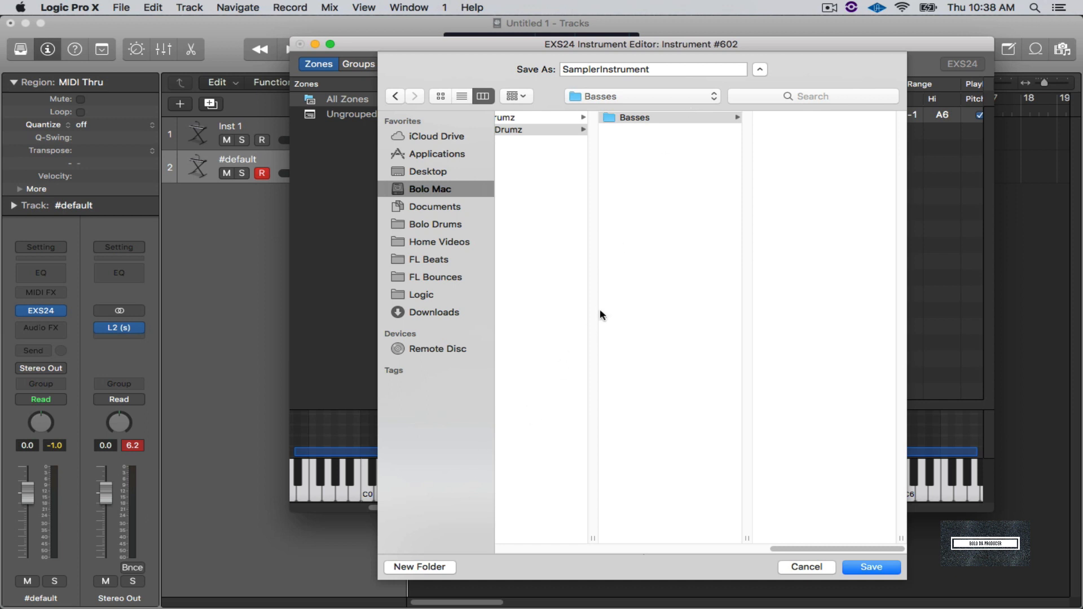
{"action": "left_click", "coordinate": [652, 68]}
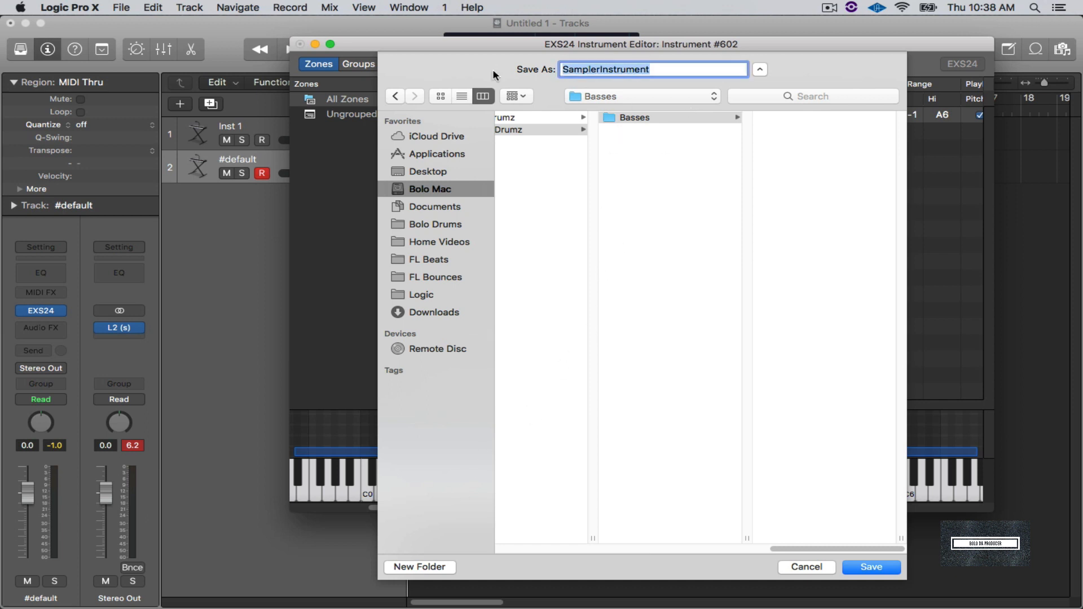
{"action": "type", "text": "TrippyBass1"}
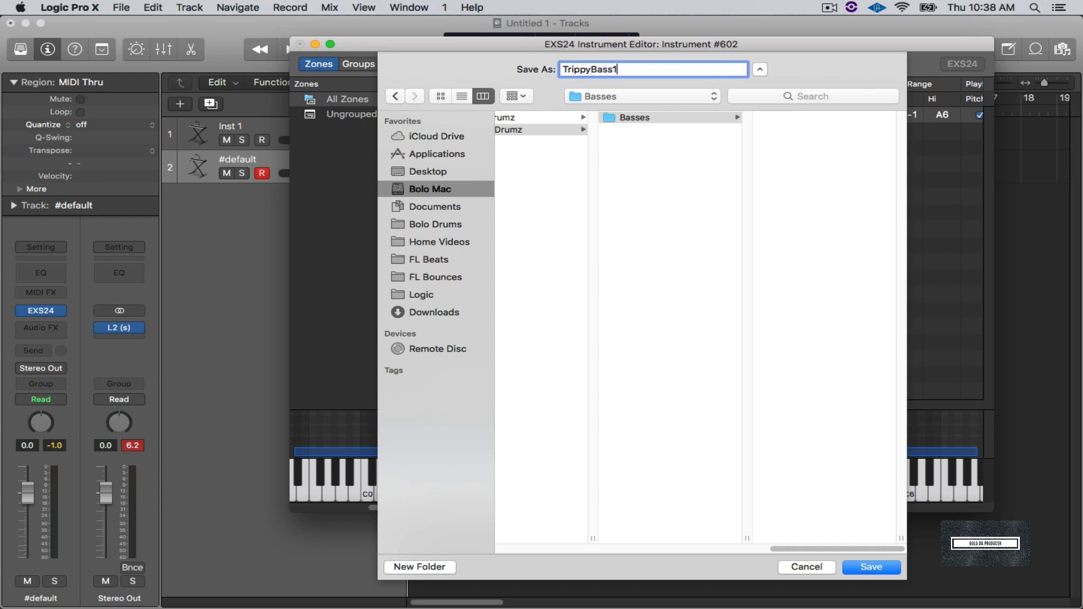
{"action": "left_click", "coordinate": [870, 568]}
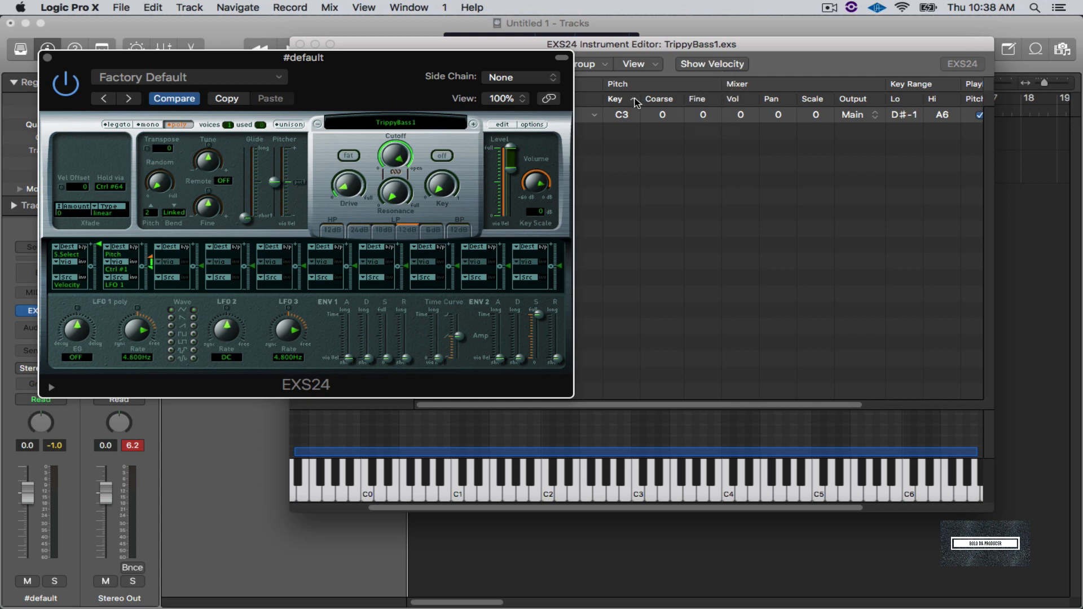
{"action": "left_click", "coordinate": [534, 124]}
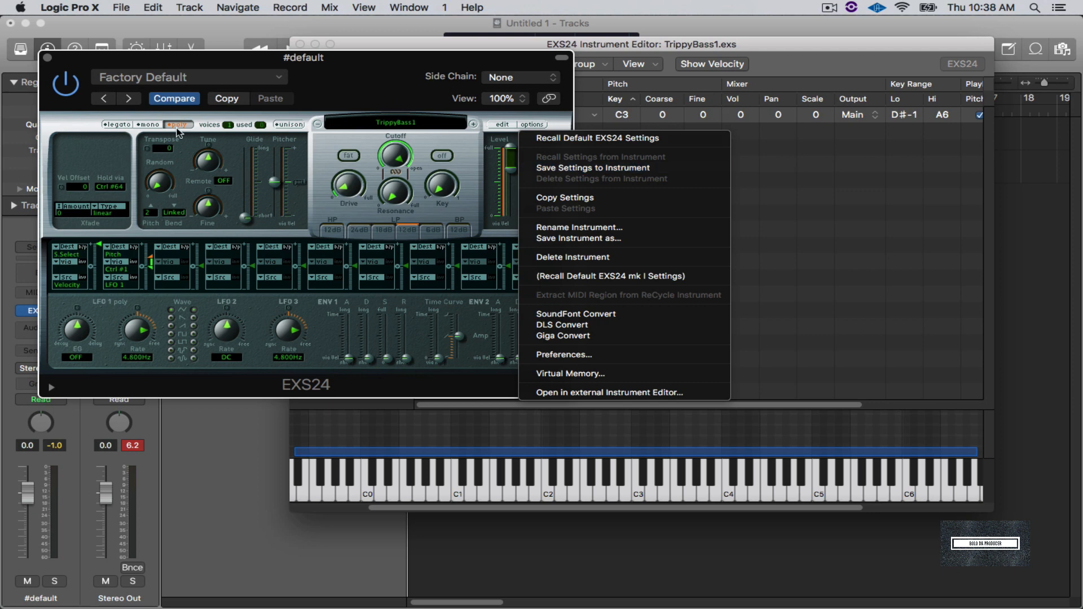
{"action": "mouse_move", "coordinate": [214, 135]}
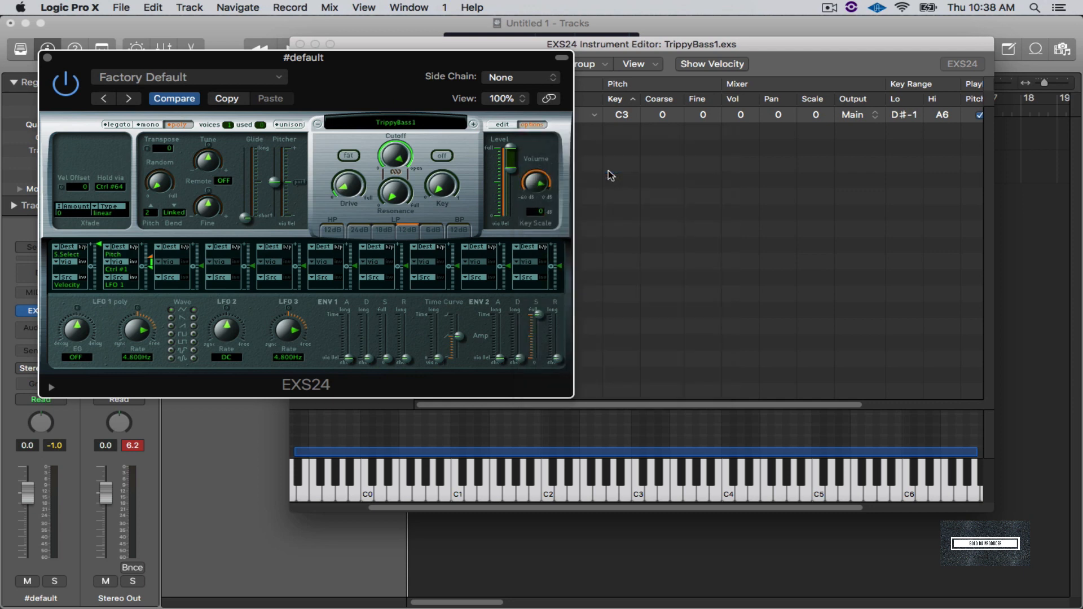
{"action": "mouse_move", "coordinate": [176, 136]}
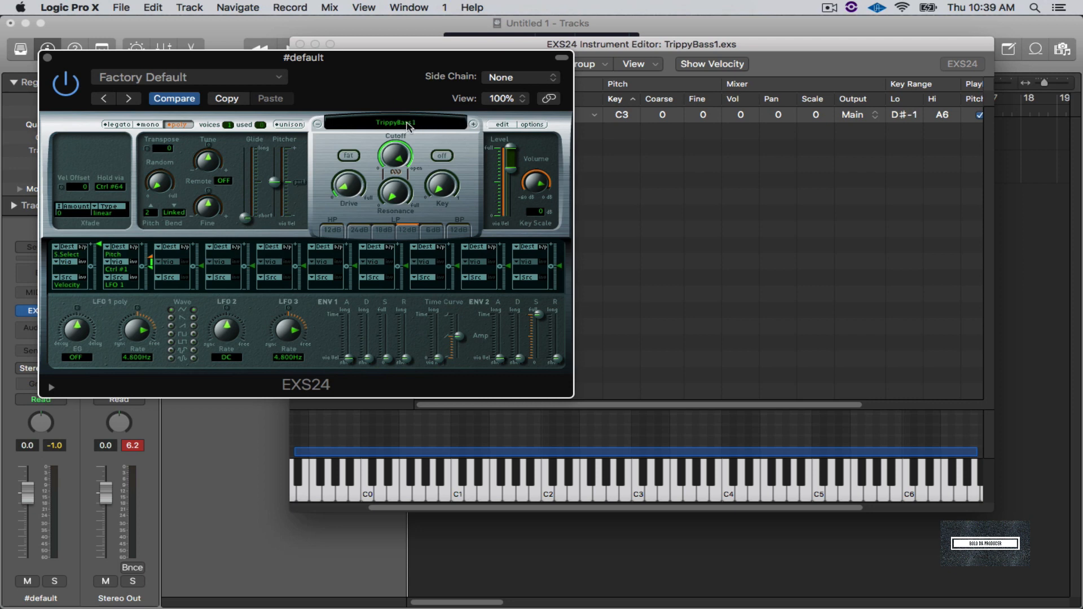
{"action": "mouse_move", "coordinate": [406, 130]}
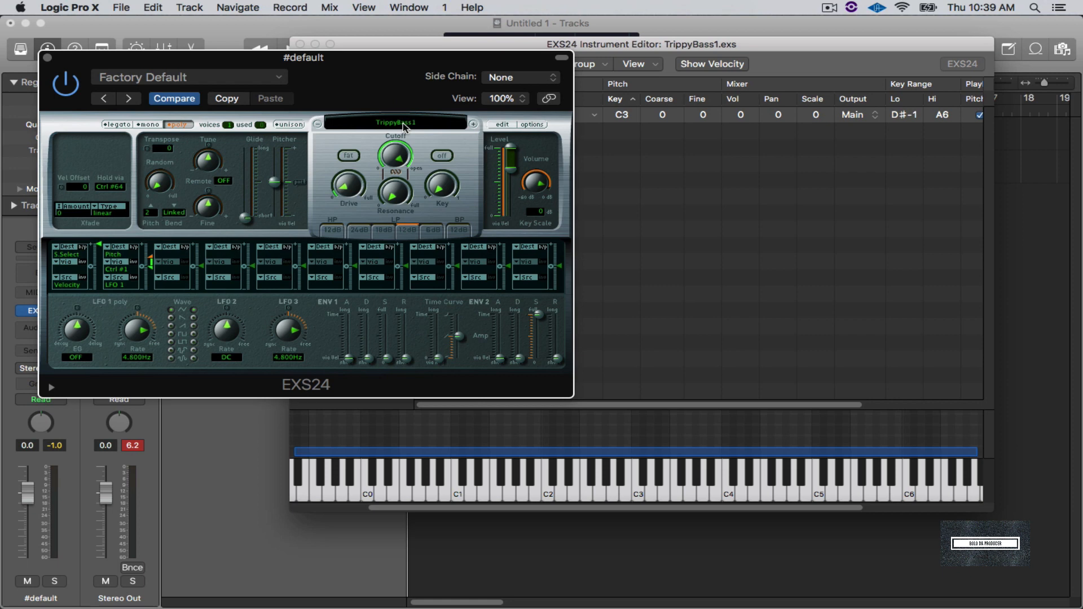
{"action": "mouse_move", "coordinate": [403, 128]}
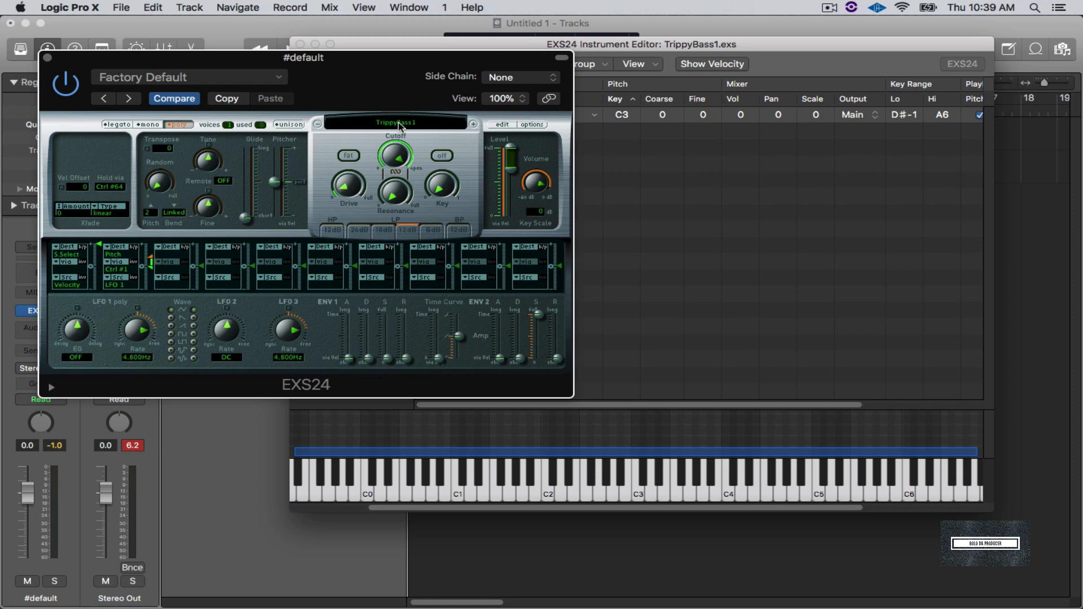
{"action": "left_click", "coordinate": [396, 121]}
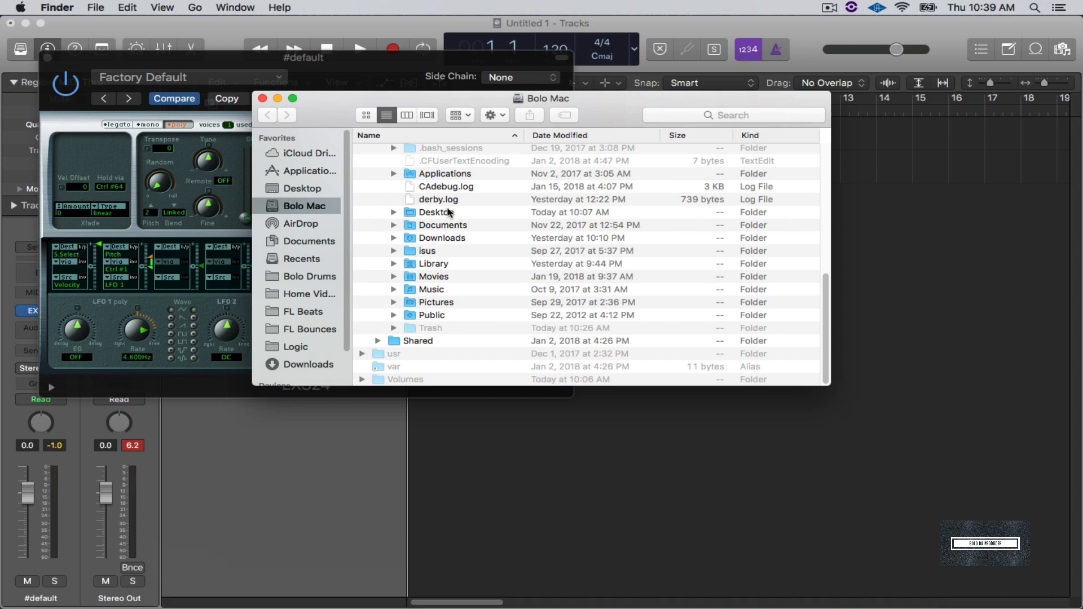
{"action": "mouse_move", "coordinate": [320, 284]}
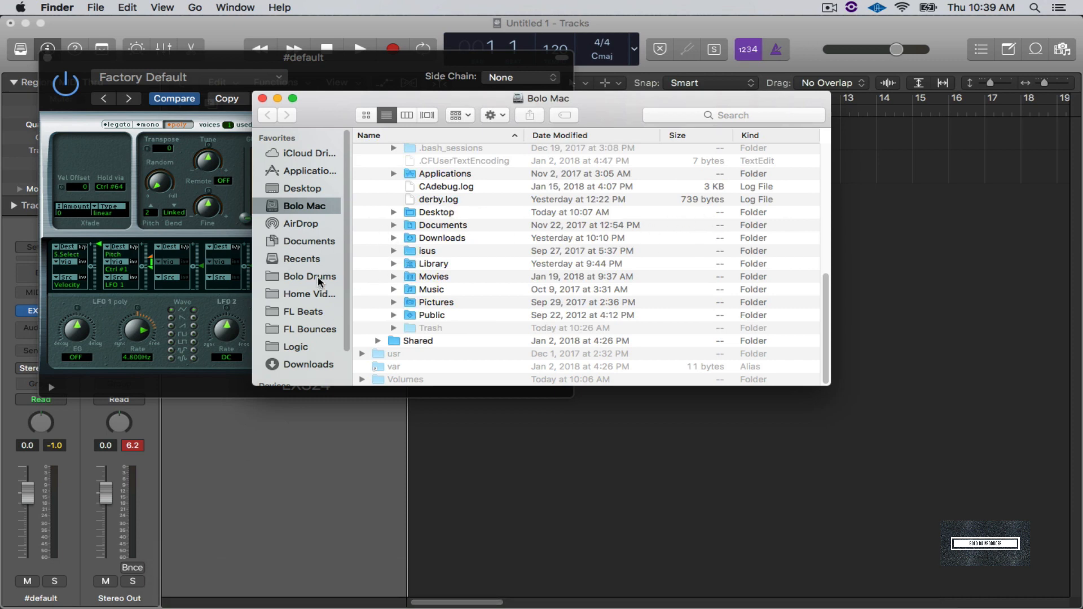
- In Finder, show Bolo Drums, collapse Basses and reach the Lex Luger clap samples
{"action": "left_click", "coordinate": [310, 276]}
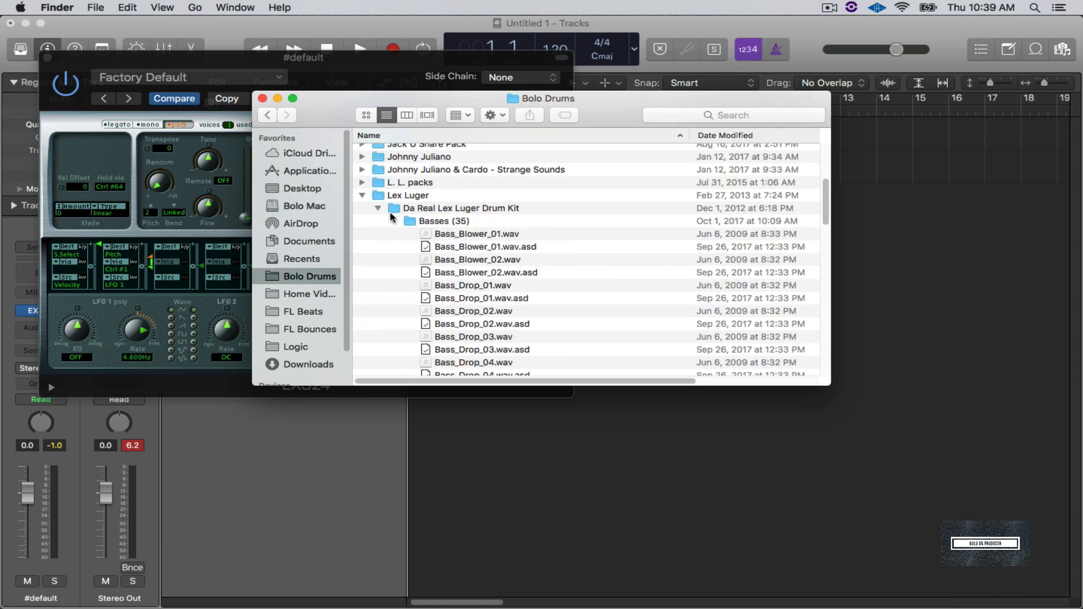
{"action": "left_click", "coordinate": [378, 221]}
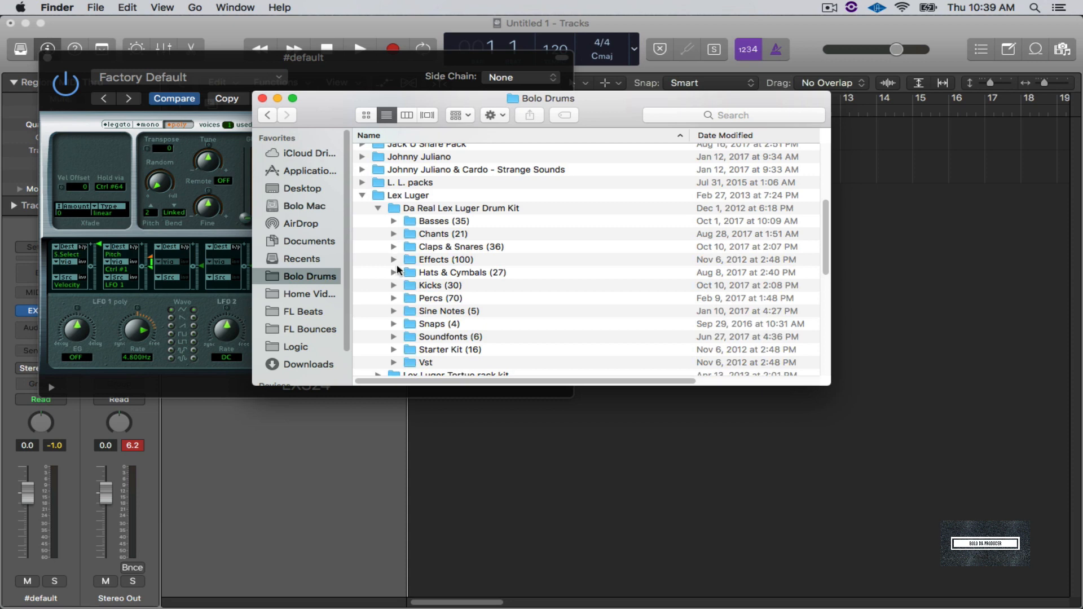
{"action": "left_click", "coordinate": [394, 247]}
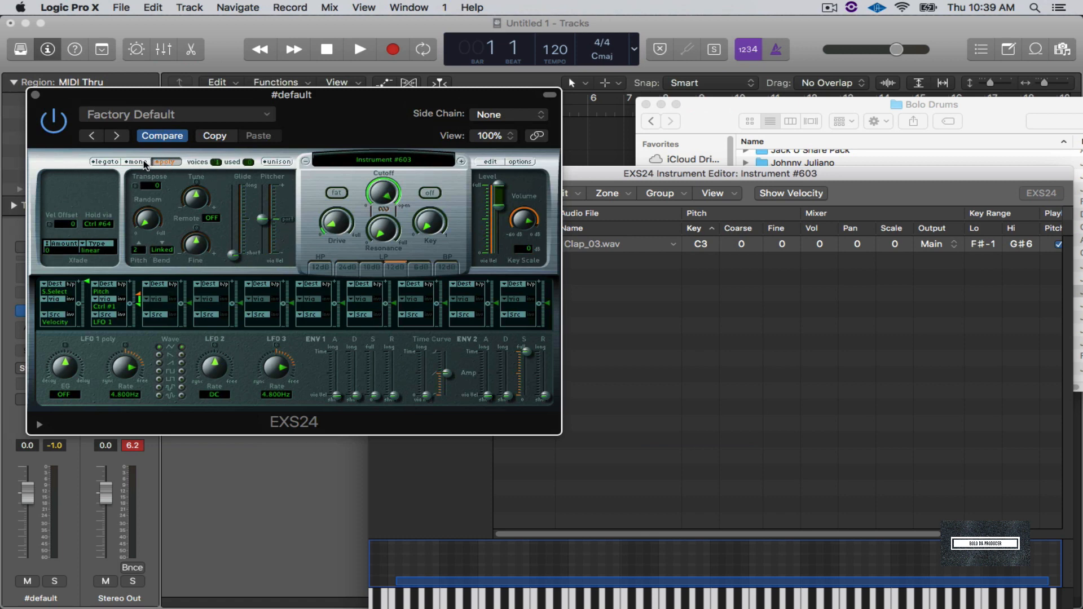
- Switch EXS24 to mono voice mode for the Clap_03 zone and return to the instrument editor
{"action": "left_click", "coordinate": [138, 162]}
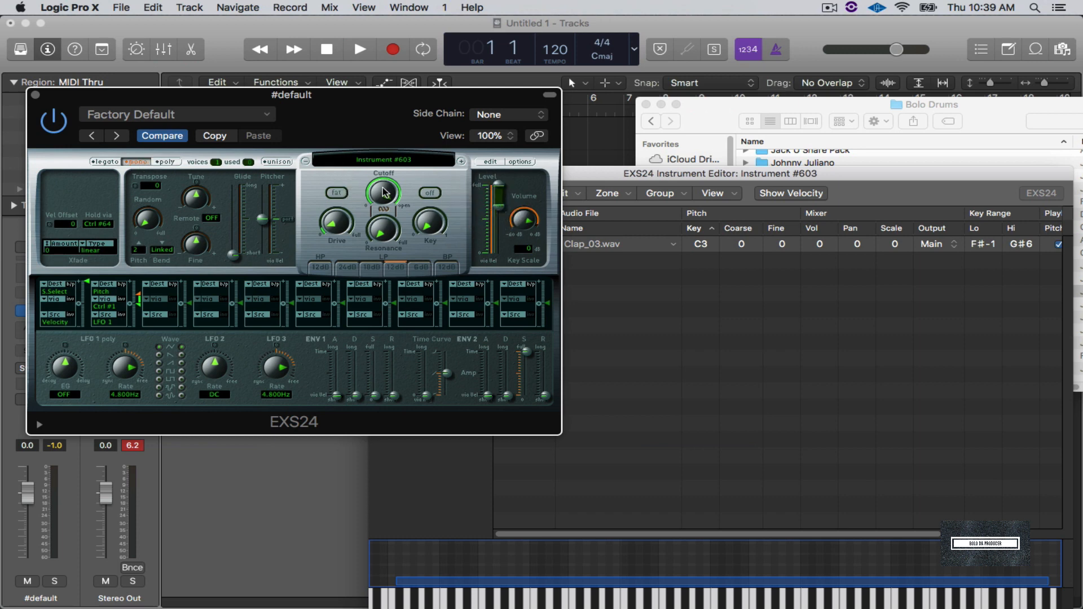
{"action": "mouse_move", "coordinate": [396, 179]}
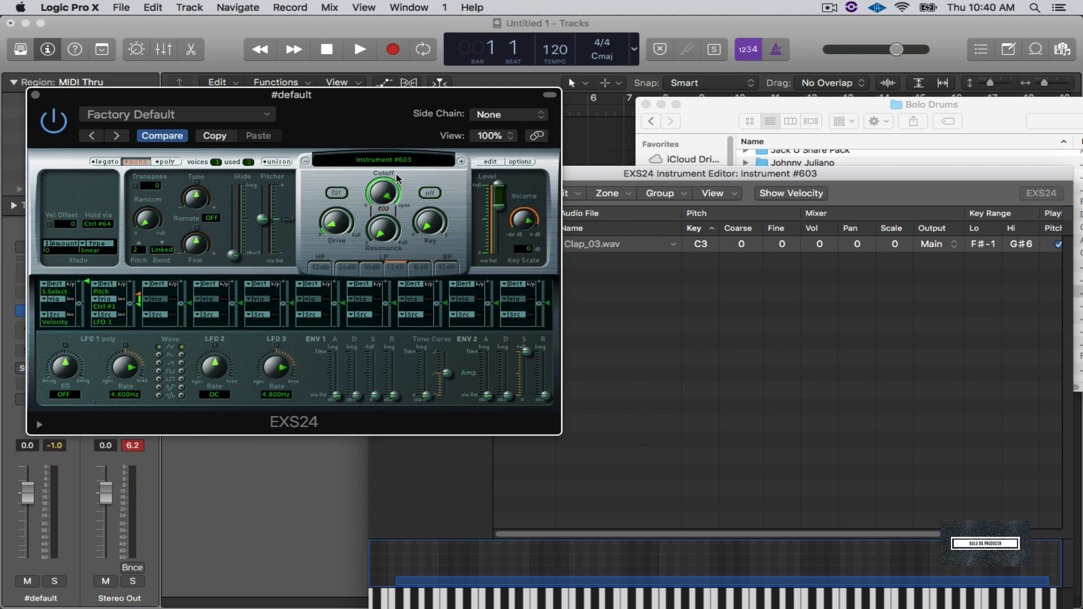
{"action": "mouse_move", "coordinate": [487, 162]}
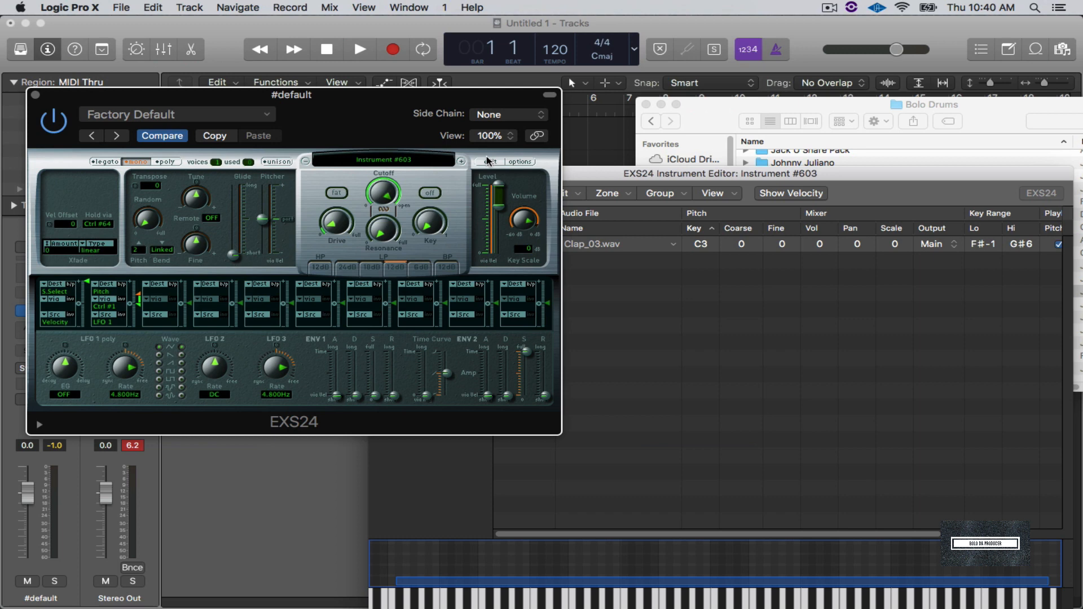
{"action": "mouse_move", "coordinate": [404, 165]}
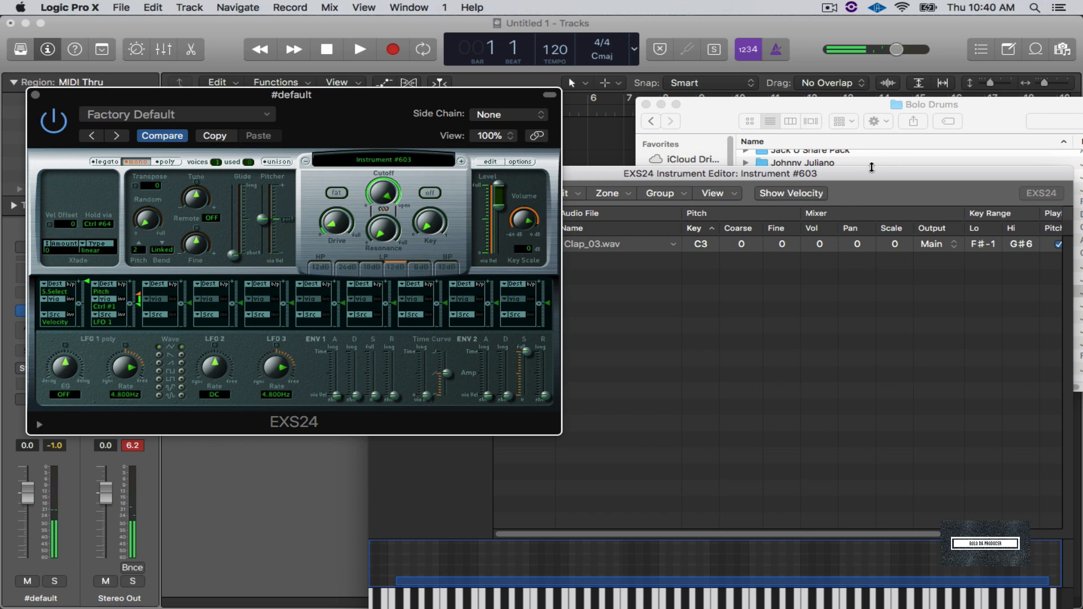
{"action": "left_click", "coordinate": [509, 191]}
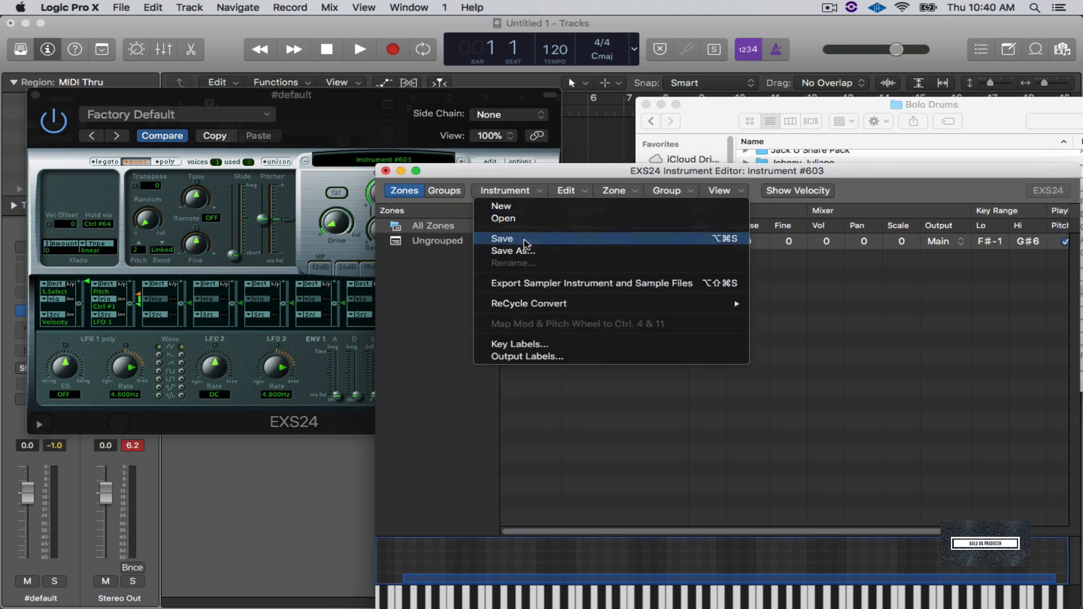
- Start Save As and create a new TrippyClaps folder inside Trippy Drumz
{"action": "left_click", "coordinate": [512, 250]}
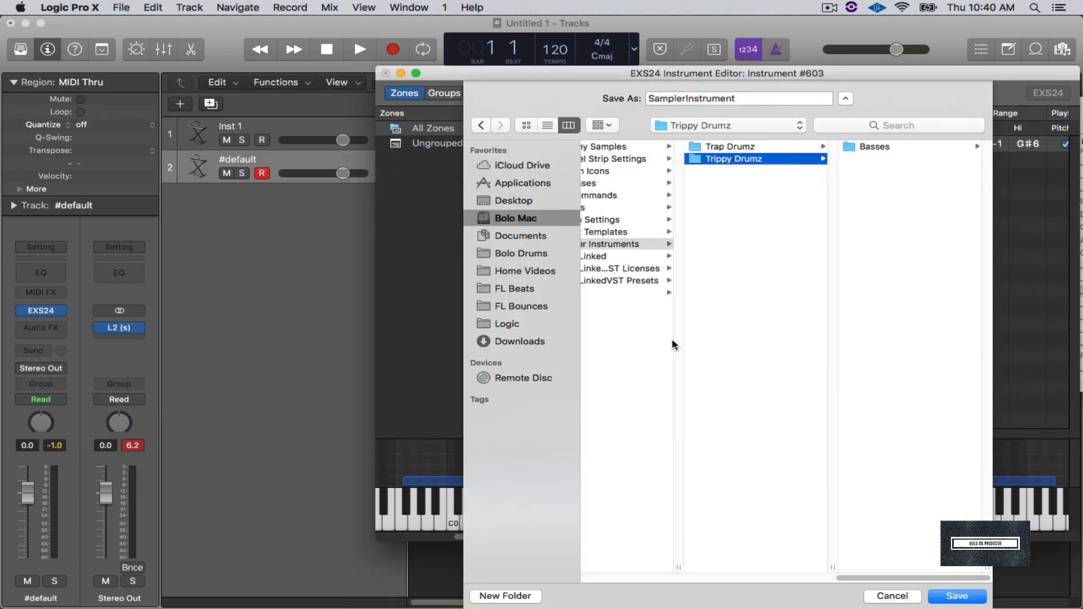
{"action": "left_click", "coordinate": [506, 596]}
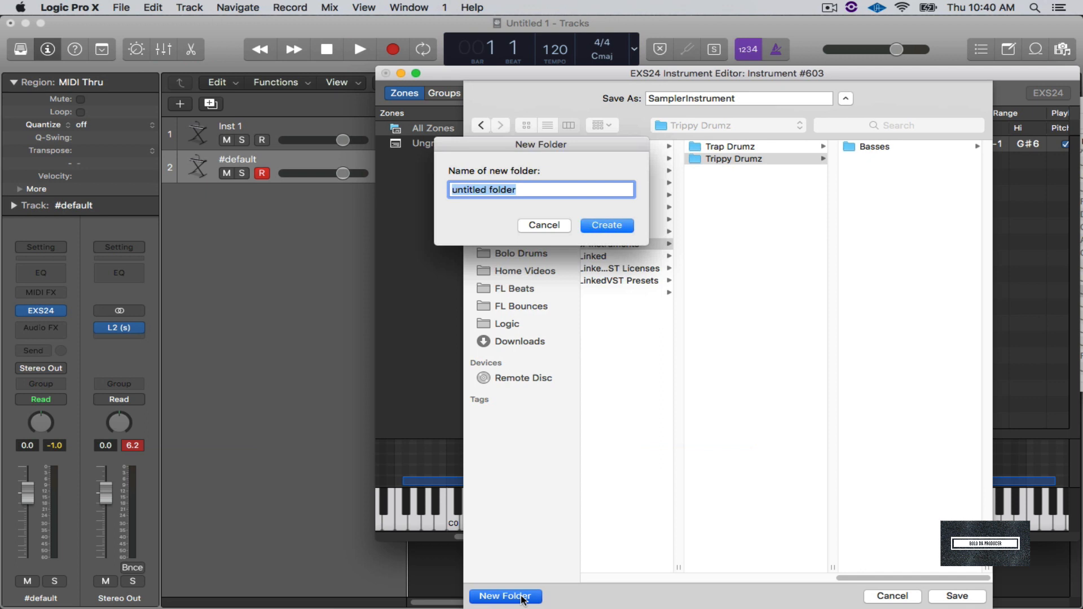
{"action": "left_click", "coordinate": [541, 189]}
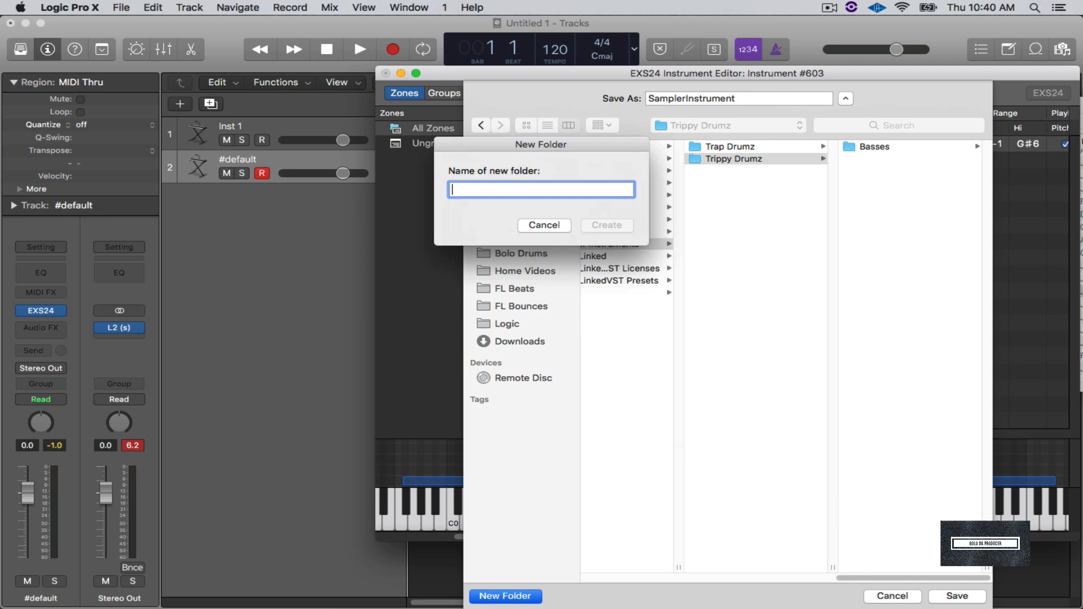
{"action": "type", "text": "Trippy"}
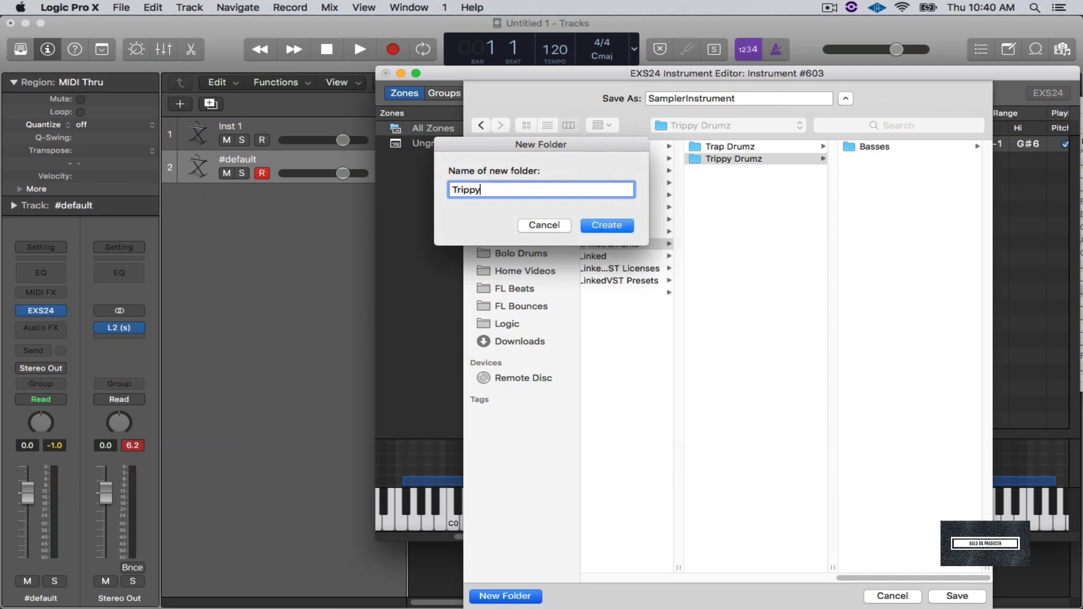
{"action": "type", "text": "Clap"}
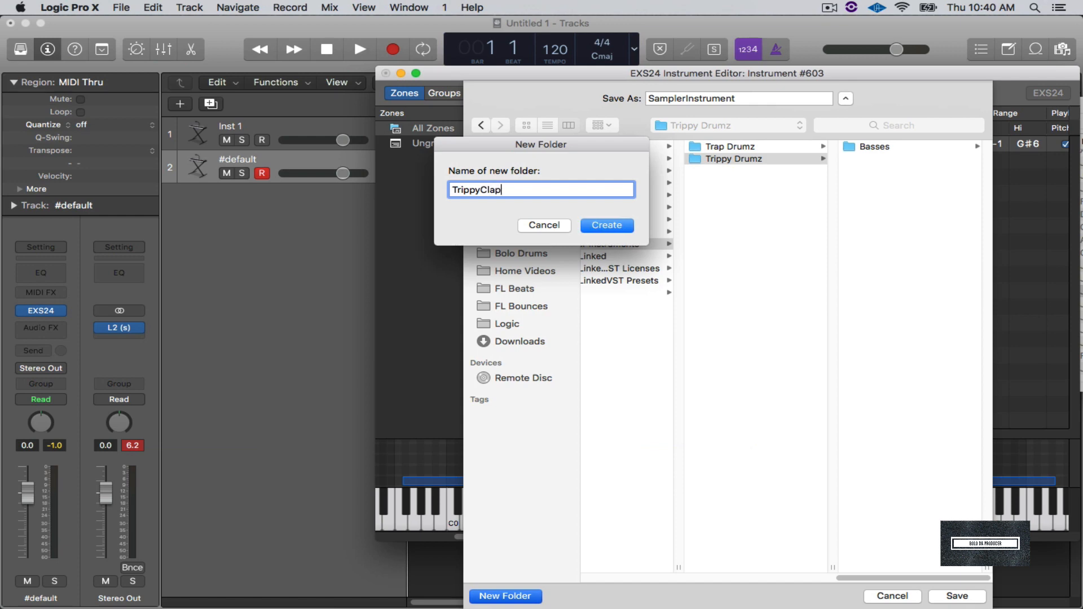
{"action": "left_click", "coordinate": [606, 226]}
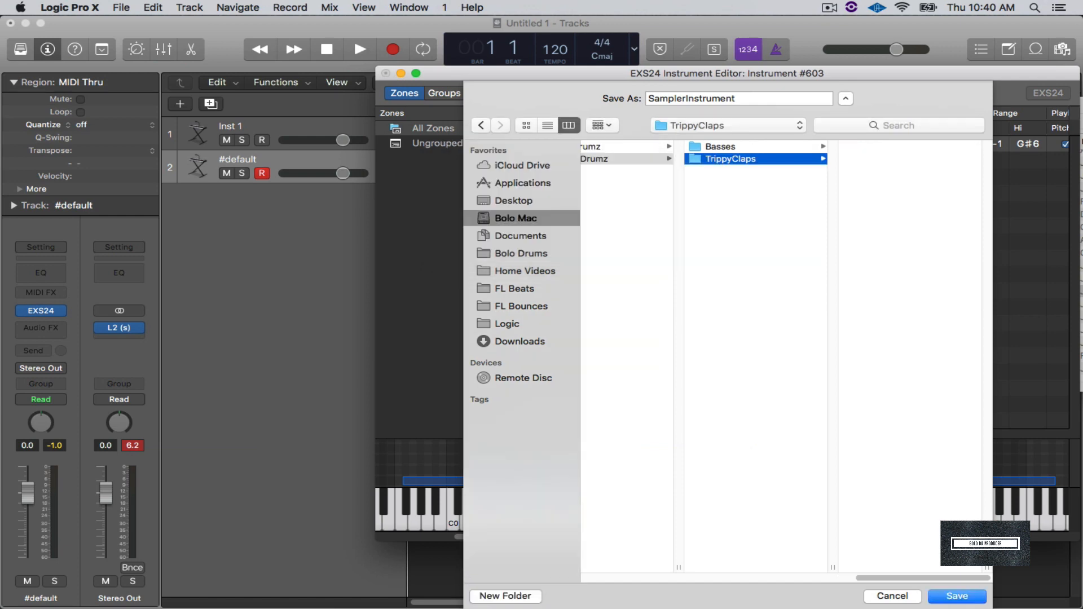
- Name the instrument Trippy Clap1 and save it into TrippyClaps
{"action": "left_click", "coordinate": [738, 99]}
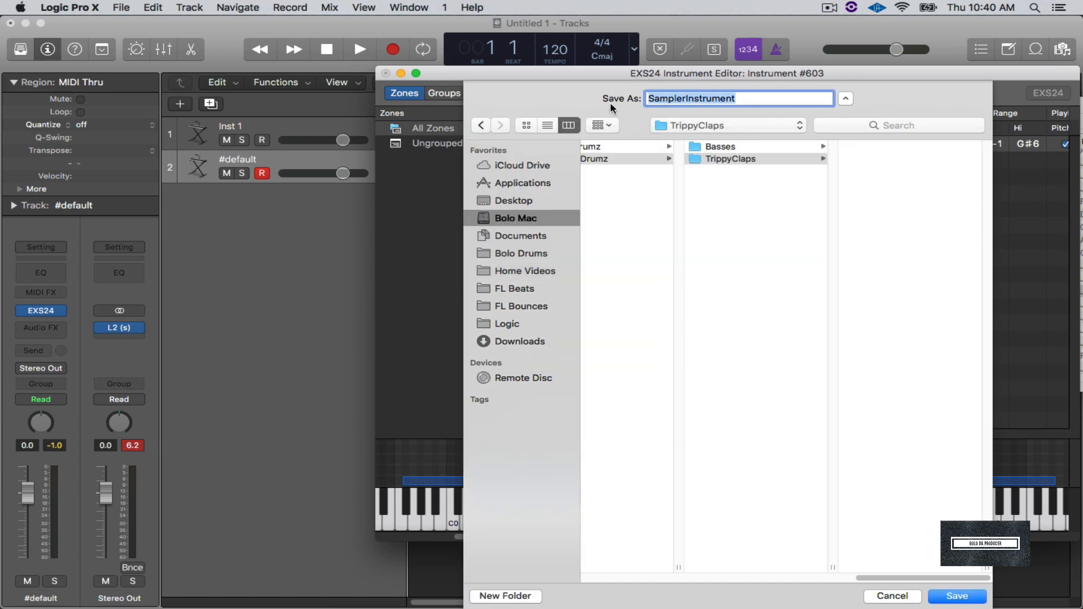
{"action": "type", "text": "Trippy"}
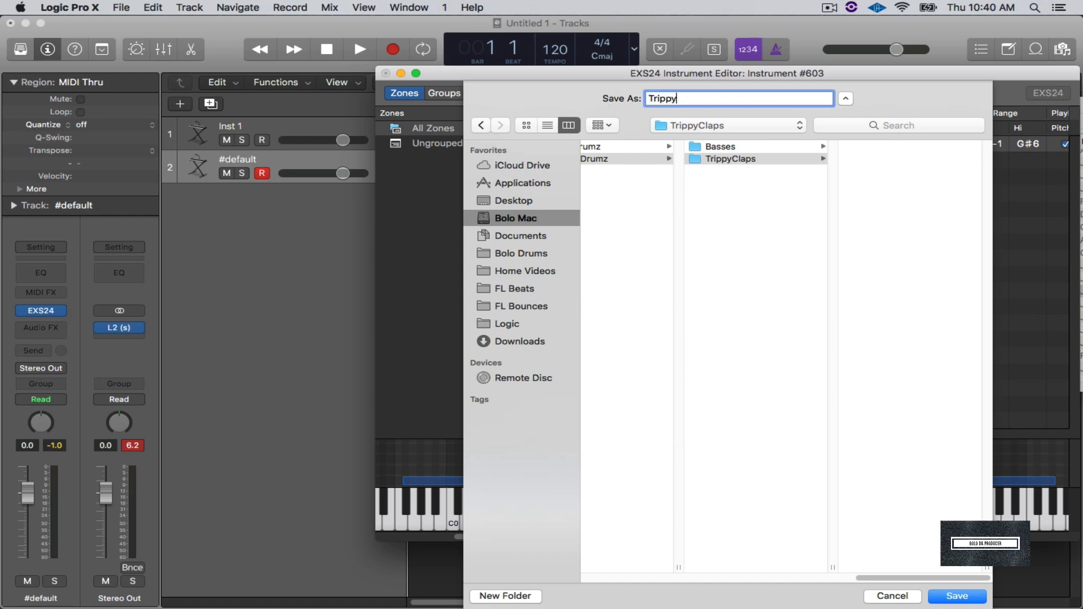
{"action": "type", "text": "Clap1"}
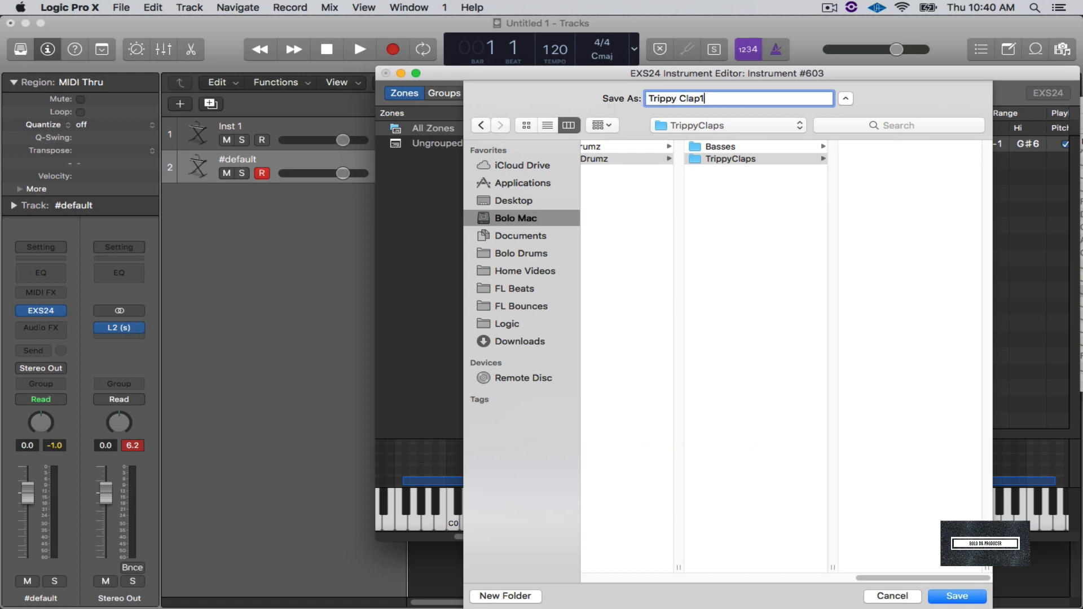
{"action": "left_click", "coordinate": [956, 596]}
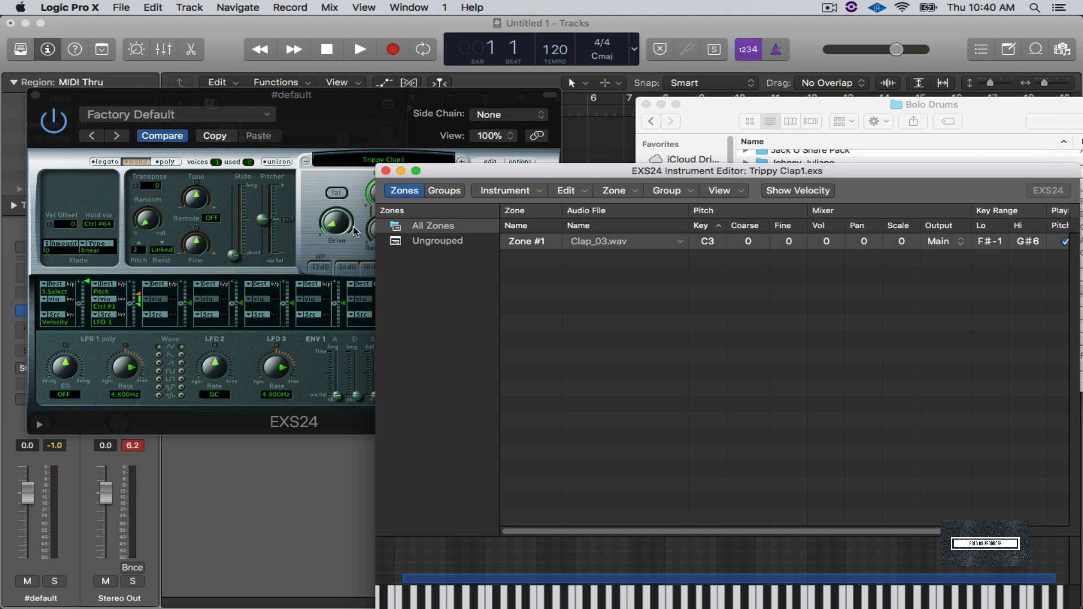
- Verify TrippyBass1 and Trippy Clap1 appear under Trippy Drumz and reload Trippy Clap1 from TrippyClaps
{"action": "left_click", "coordinate": [385, 171]}
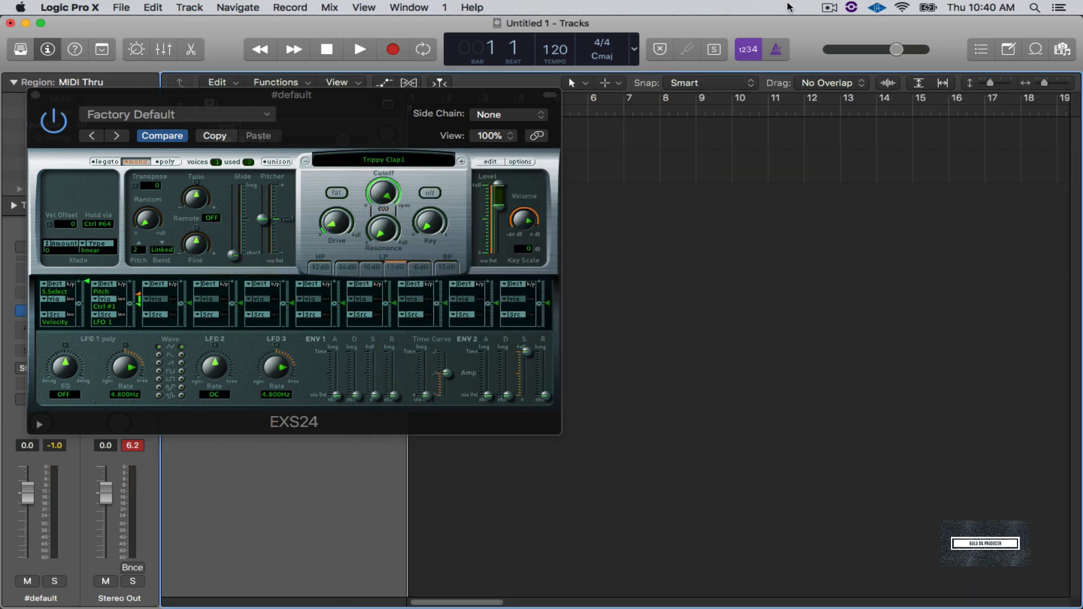
{"action": "mouse_move", "coordinate": [455, 145]}
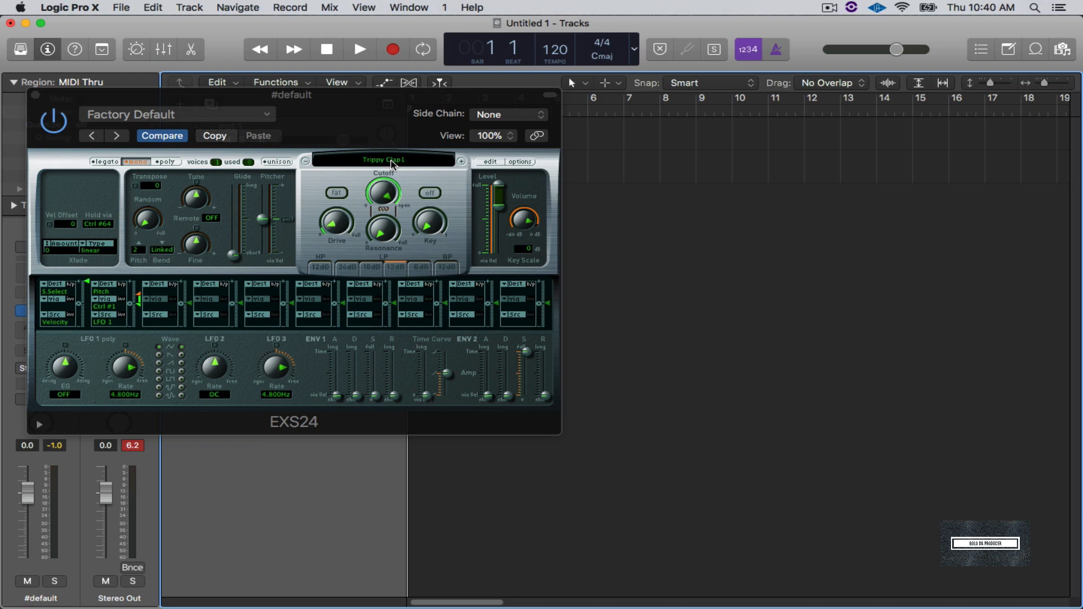
{"action": "left_click", "coordinate": [383, 159]}
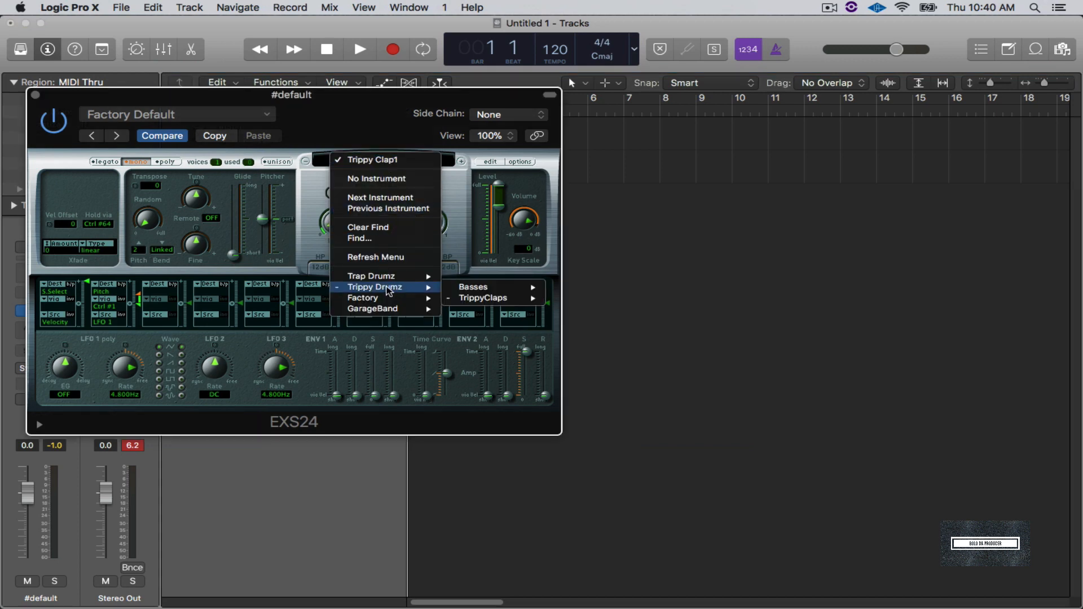
{"action": "mouse_move", "coordinate": [383, 291]}
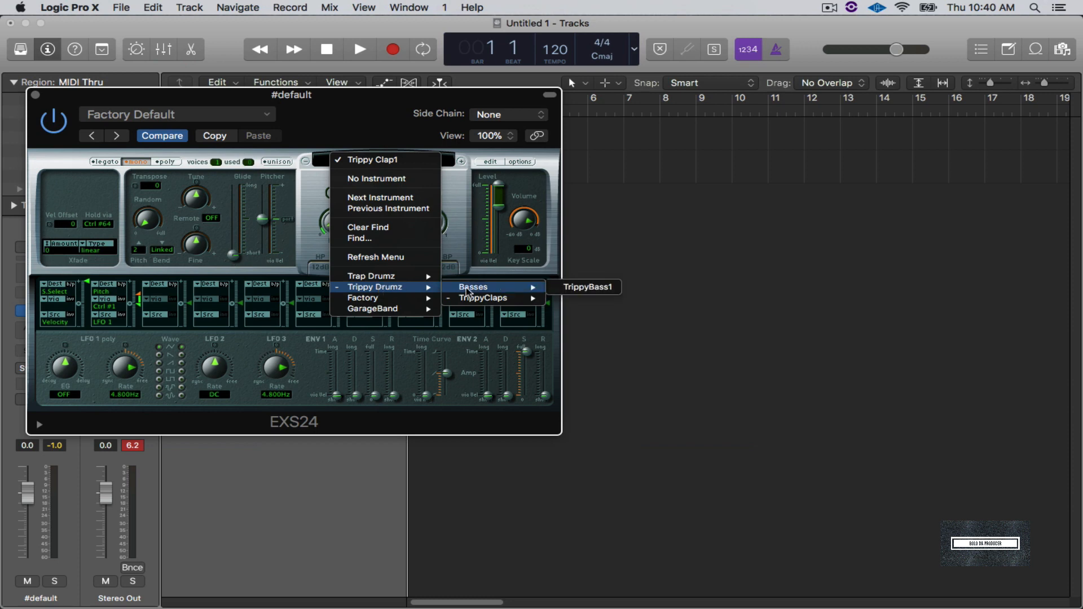
{"action": "mouse_move", "coordinate": [484, 298]}
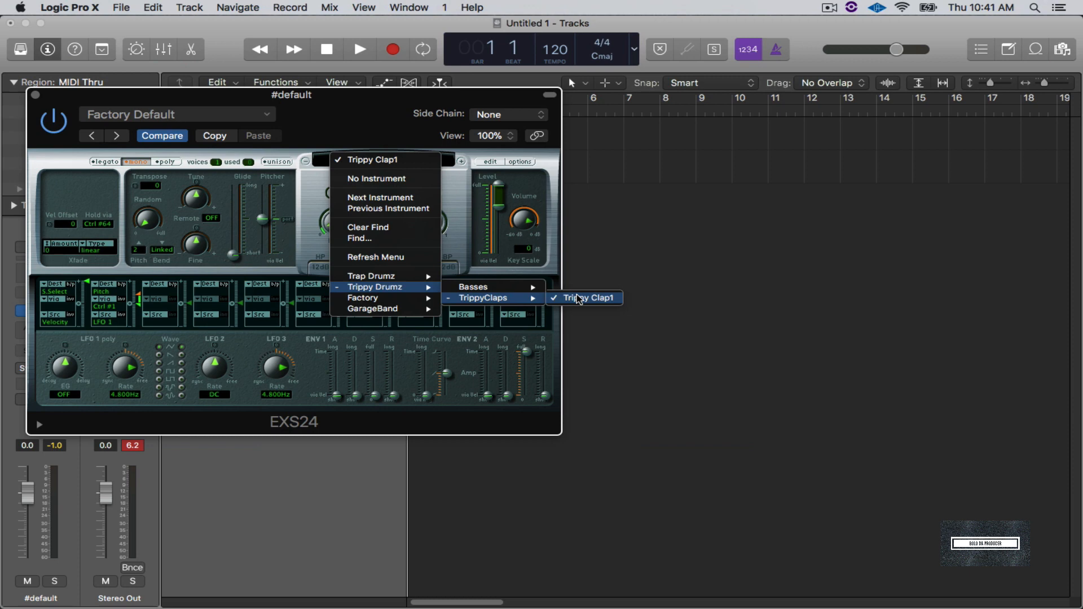
{"action": "left_click", "coordinate": [587, 298]}
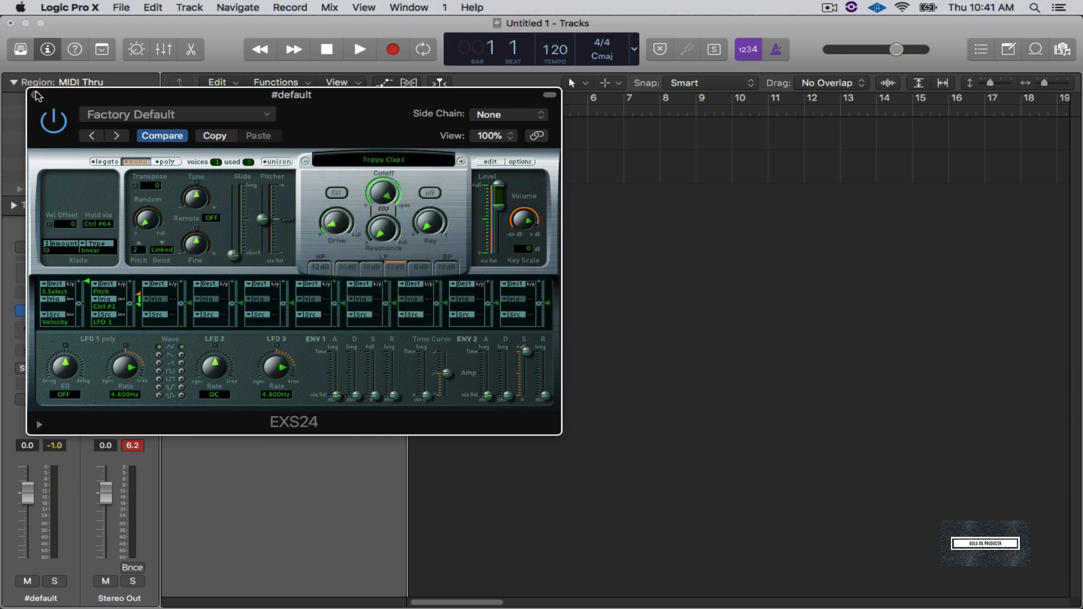